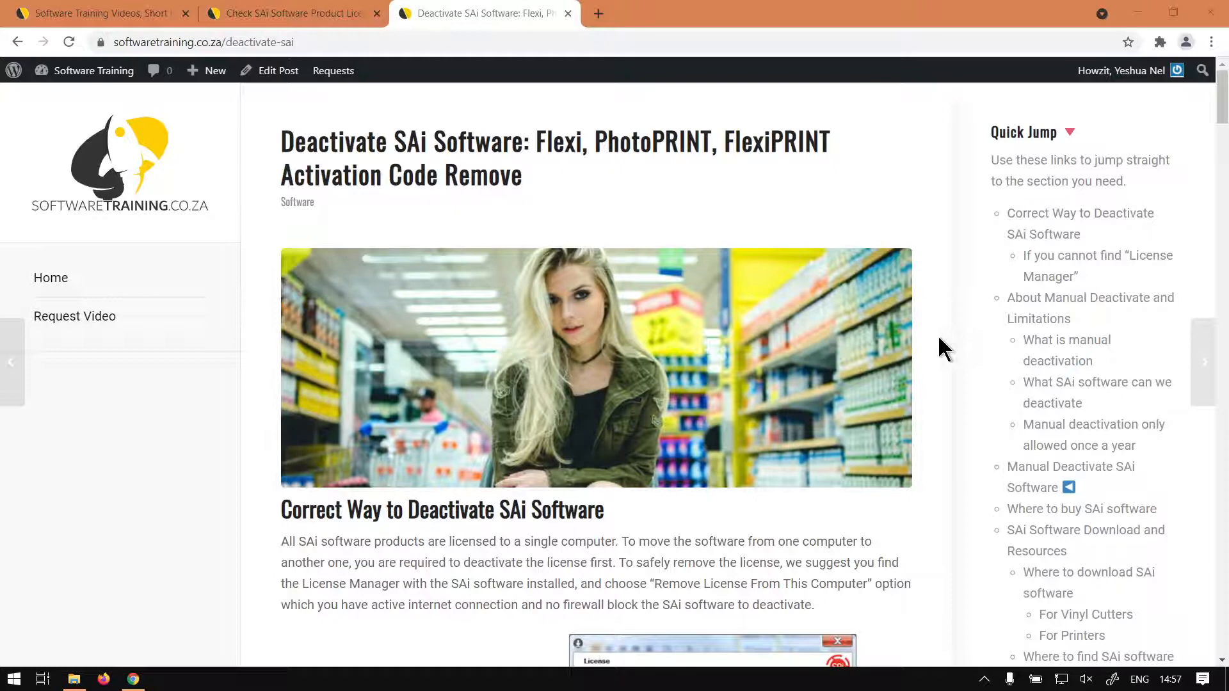
{"action": "mouse_move", "coordinate": [850, 285]}
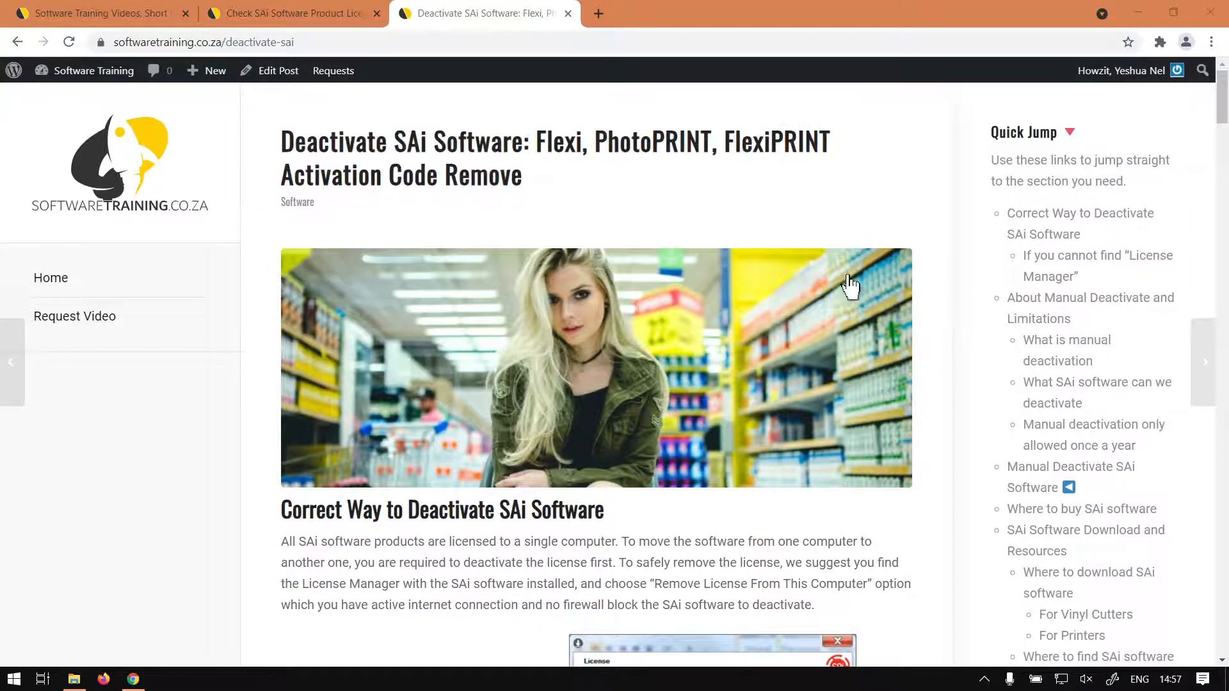
{"action": "mouse_move", "coordinate": [939, 284]}
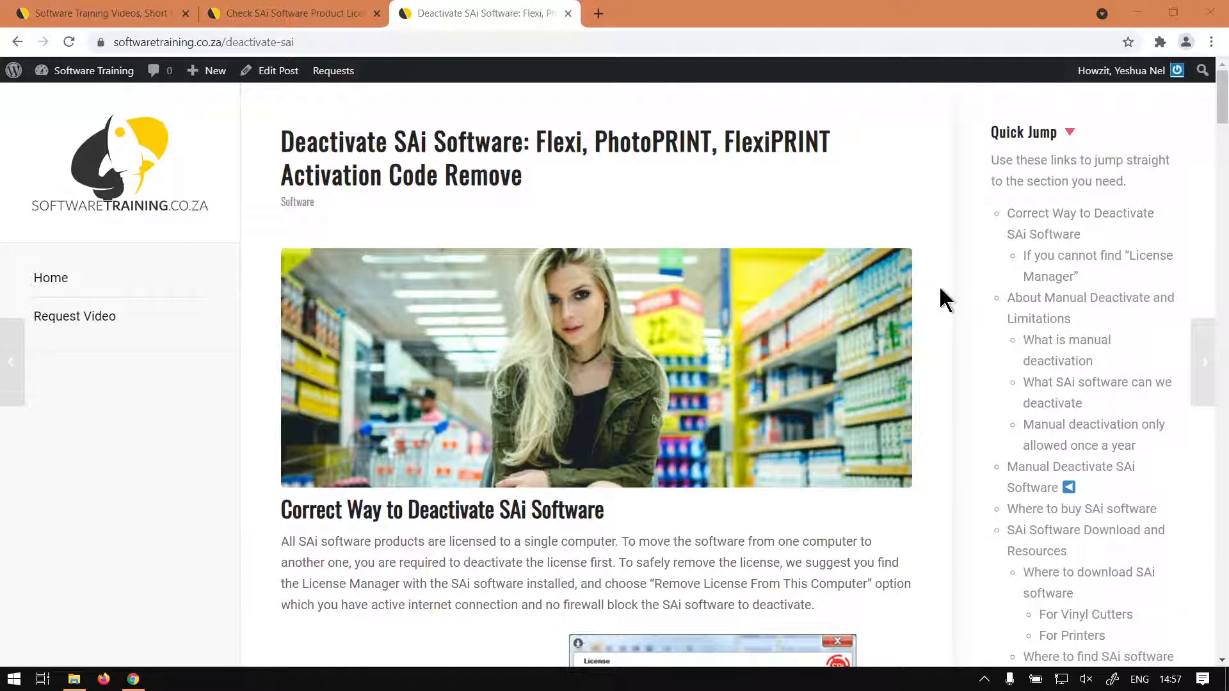
{"action": "mouse_move", "coordinate": [853, 233]}
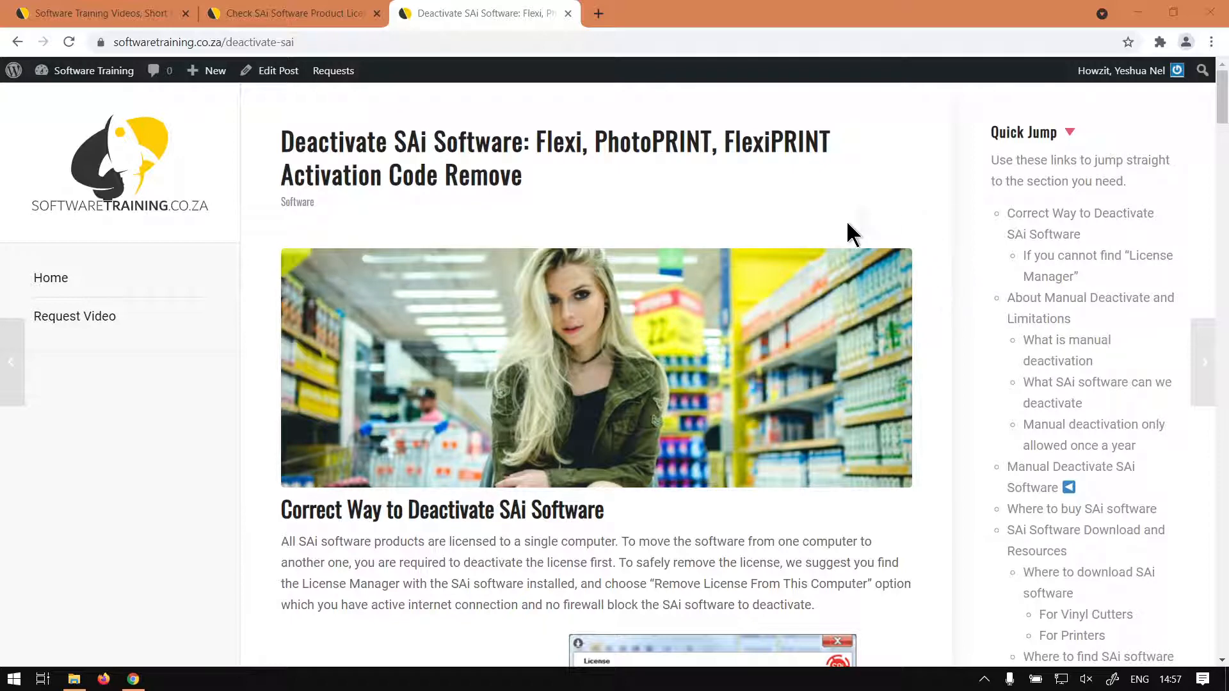
{"action": "mouse_move", "coordinate": [727, 205]}
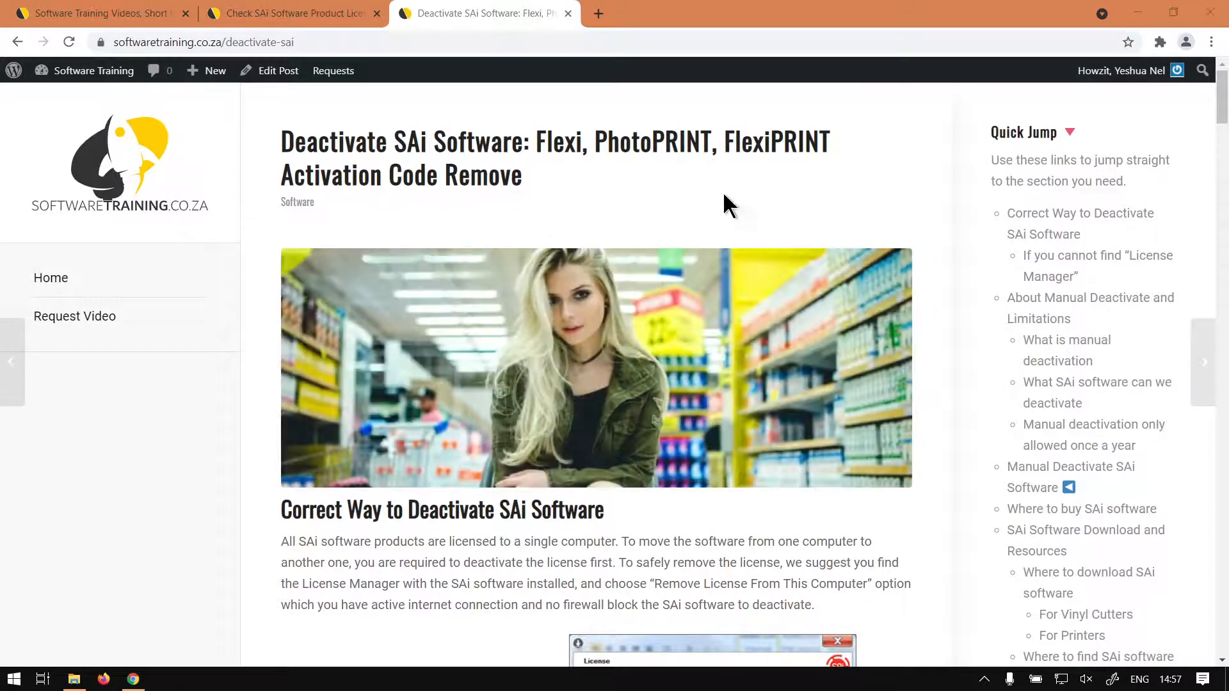
{"action": "mouse_move", "coordinate": [898, 233]}
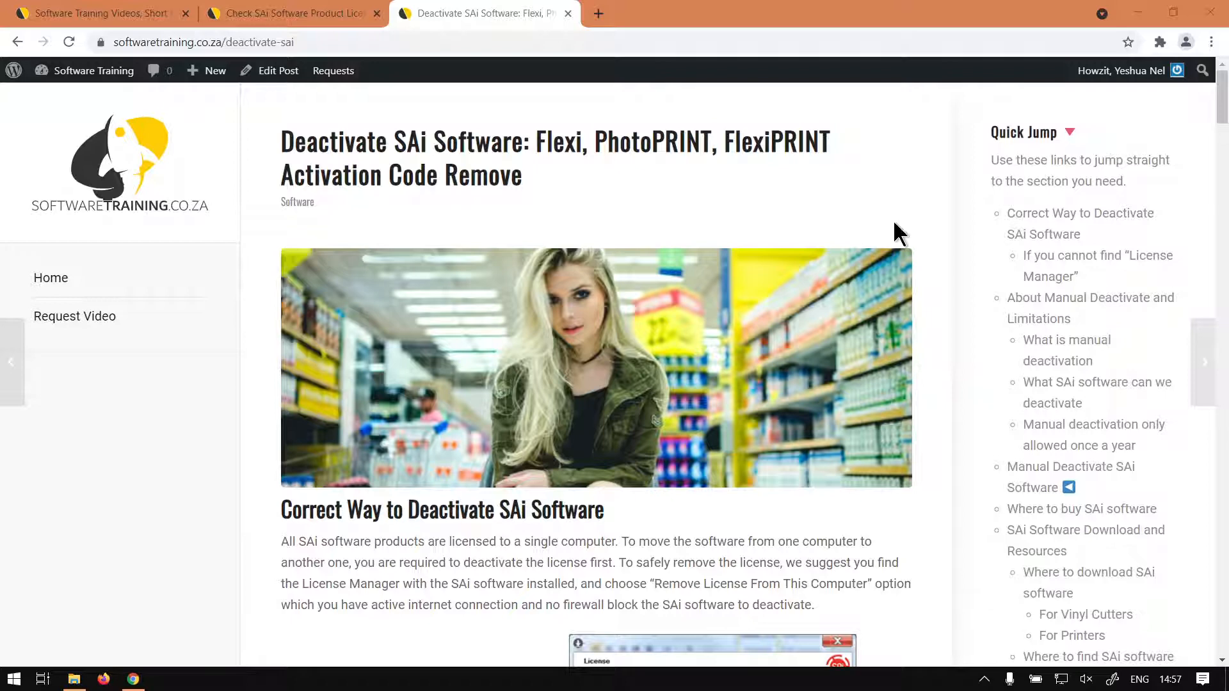
{"action": "mouse_move", "coordinate": [713, 223]}
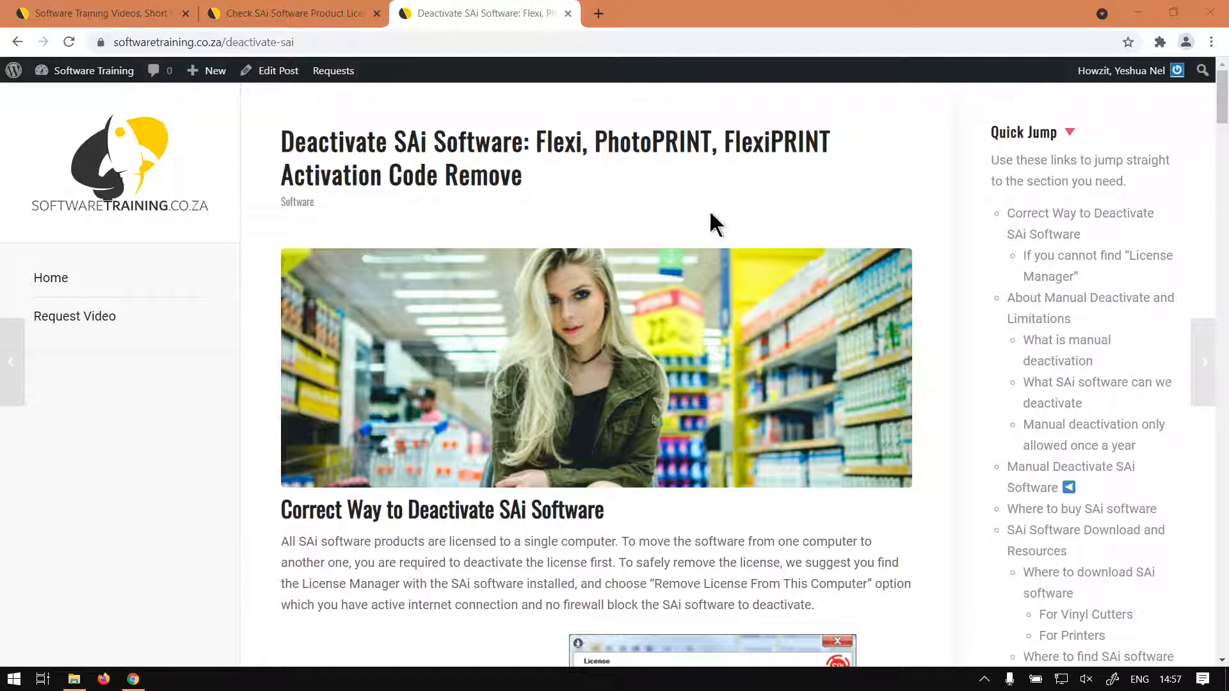
{"action": "mouse_move", "coordinate": [908, 211]}
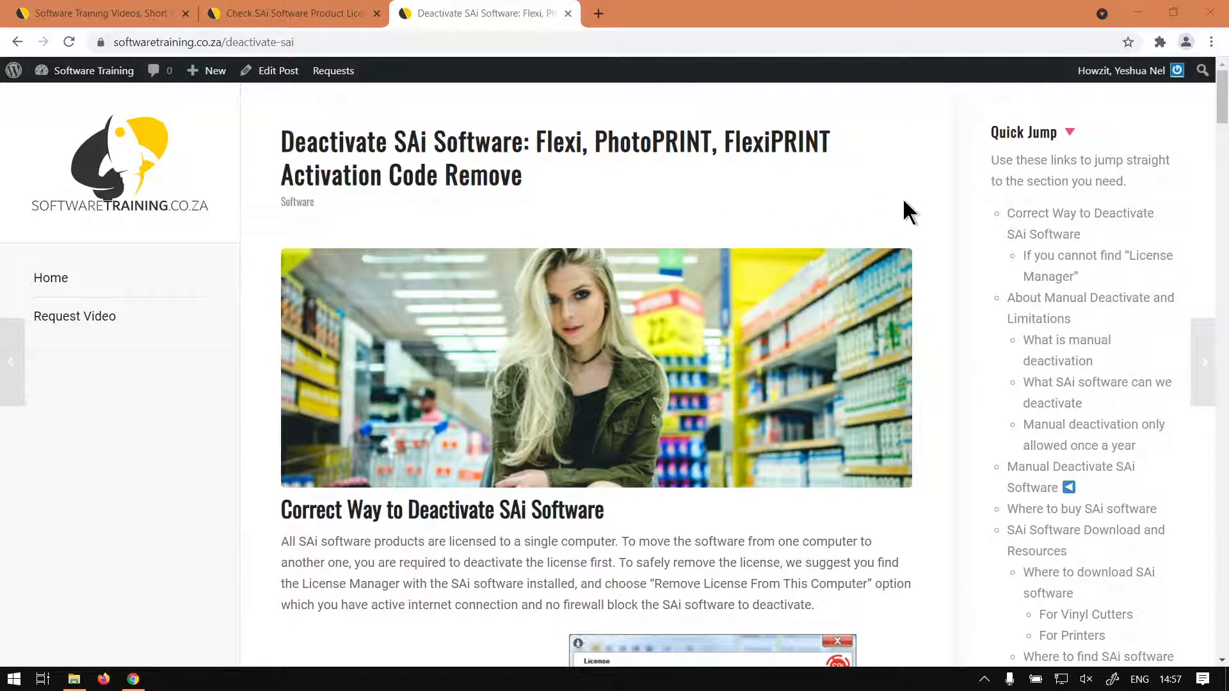
{"action": "mouse_move", "coordinate": [933, 375]}
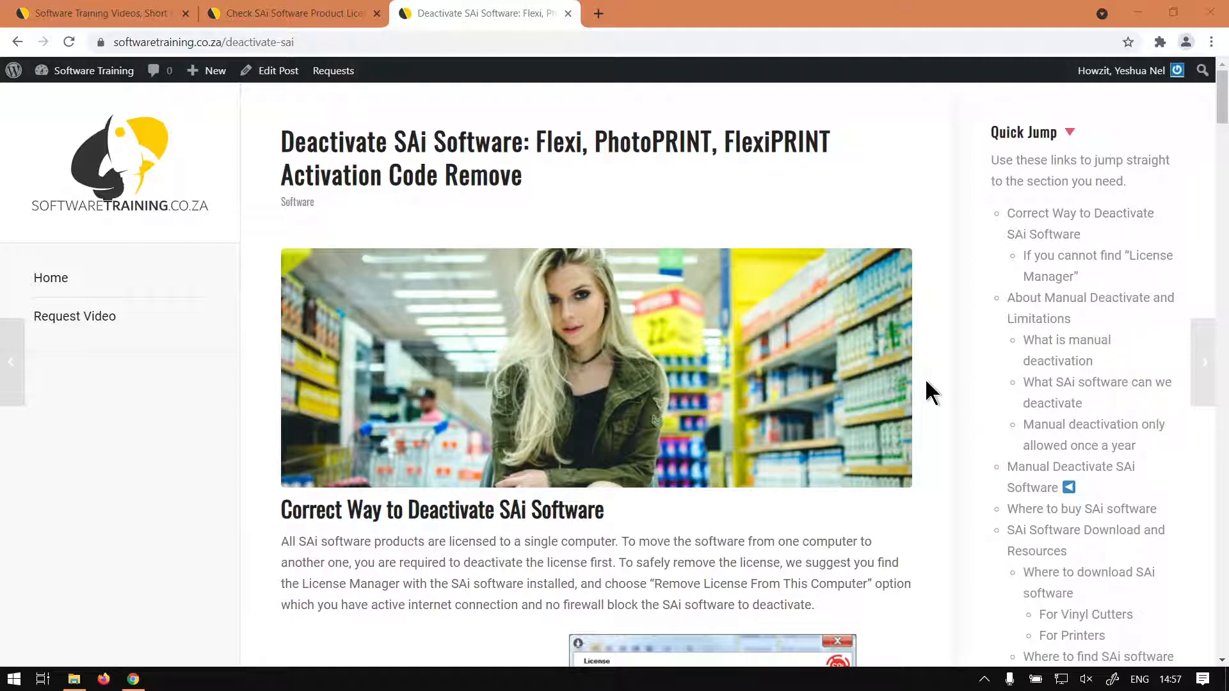
{"action": "mouse_move", "coordinate": [939, 383]}
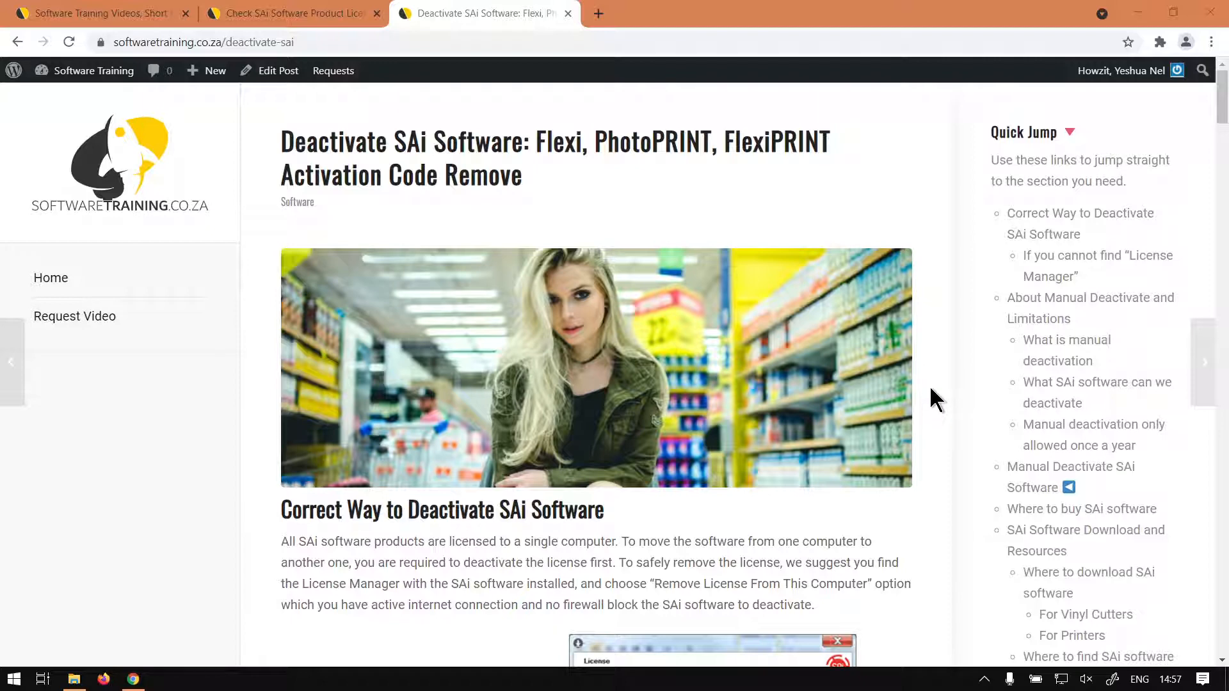
{"action": "mouse_move", "coordinate": [946, 400]}
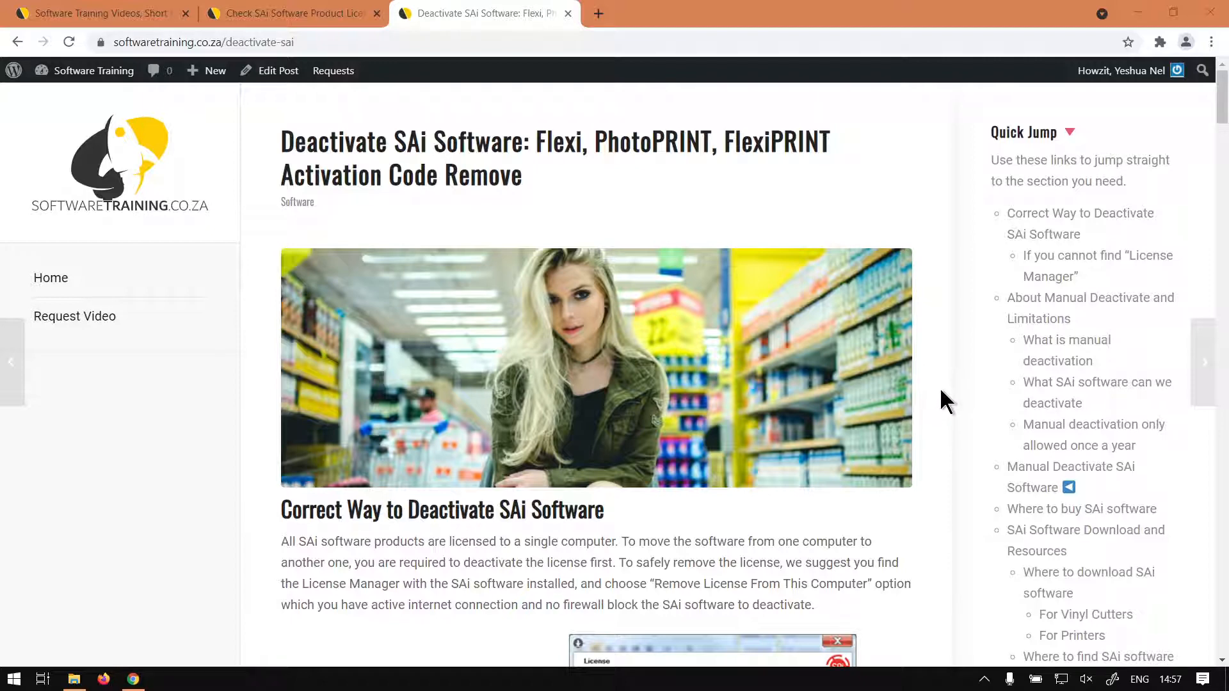
{"action": "mouse_move", "coordinate": [938, 398]}
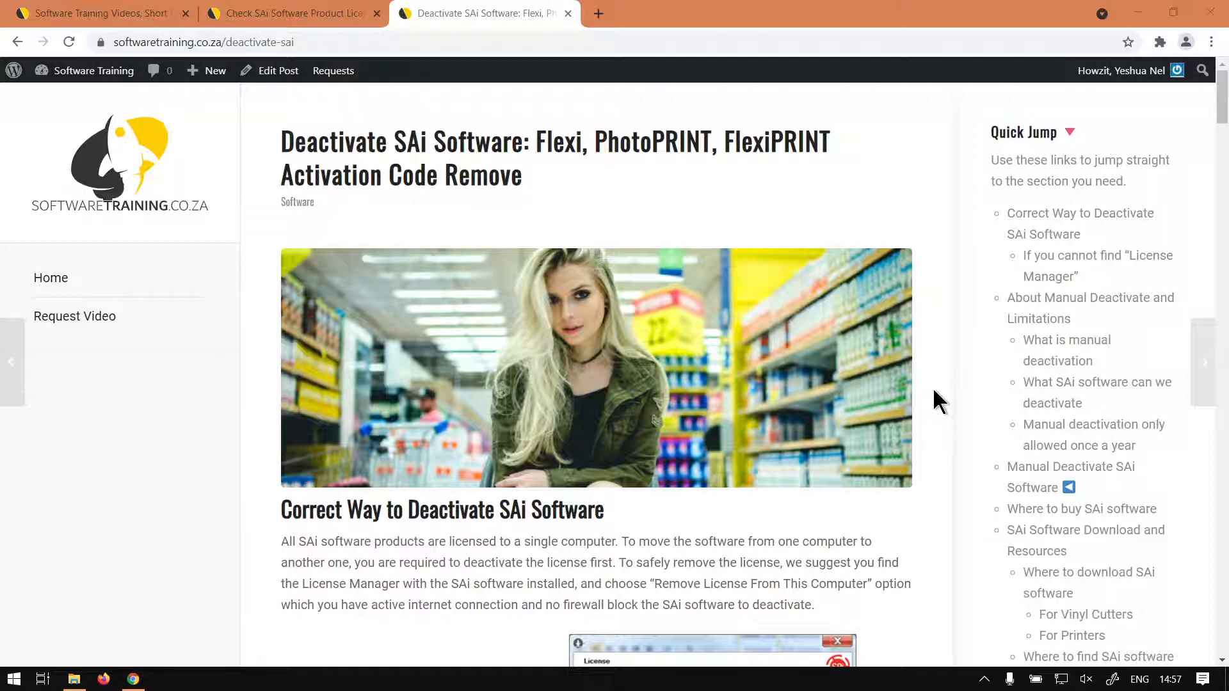
{"action": "mouse_move", "coordinate": [883, 244]}
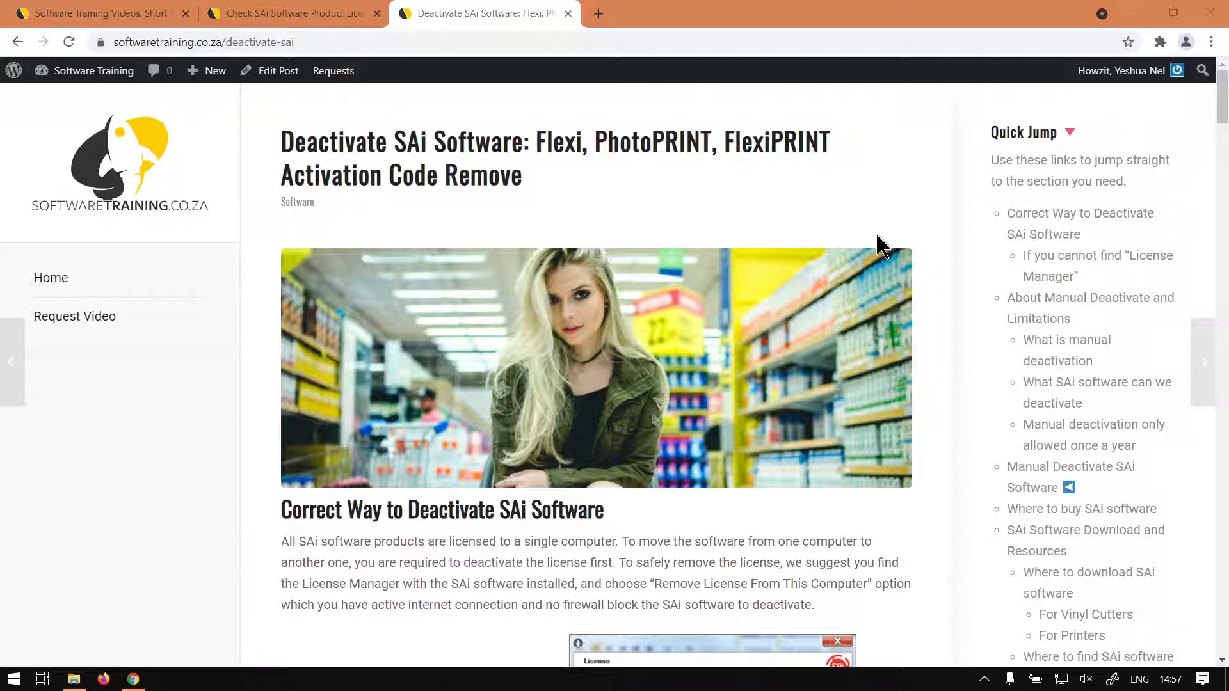
{"action": "mouse_move", "coordinate": [930, 457]}
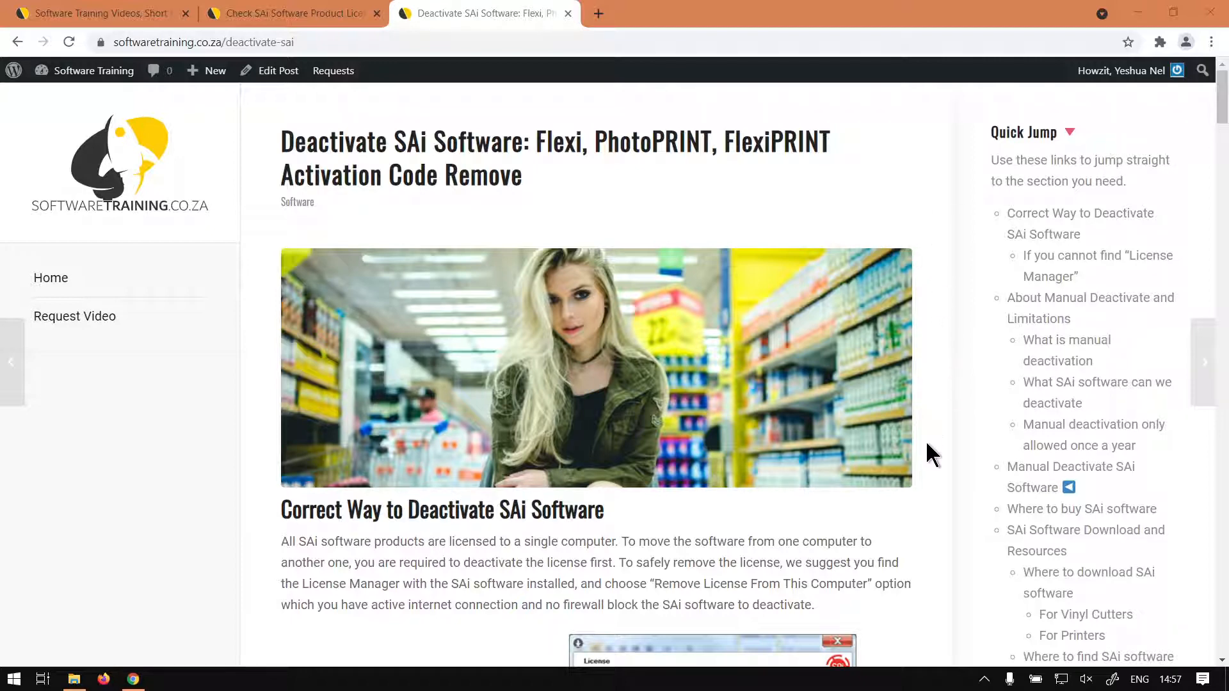
{"action": "mouse_move", "coordinate": [917, 303]}
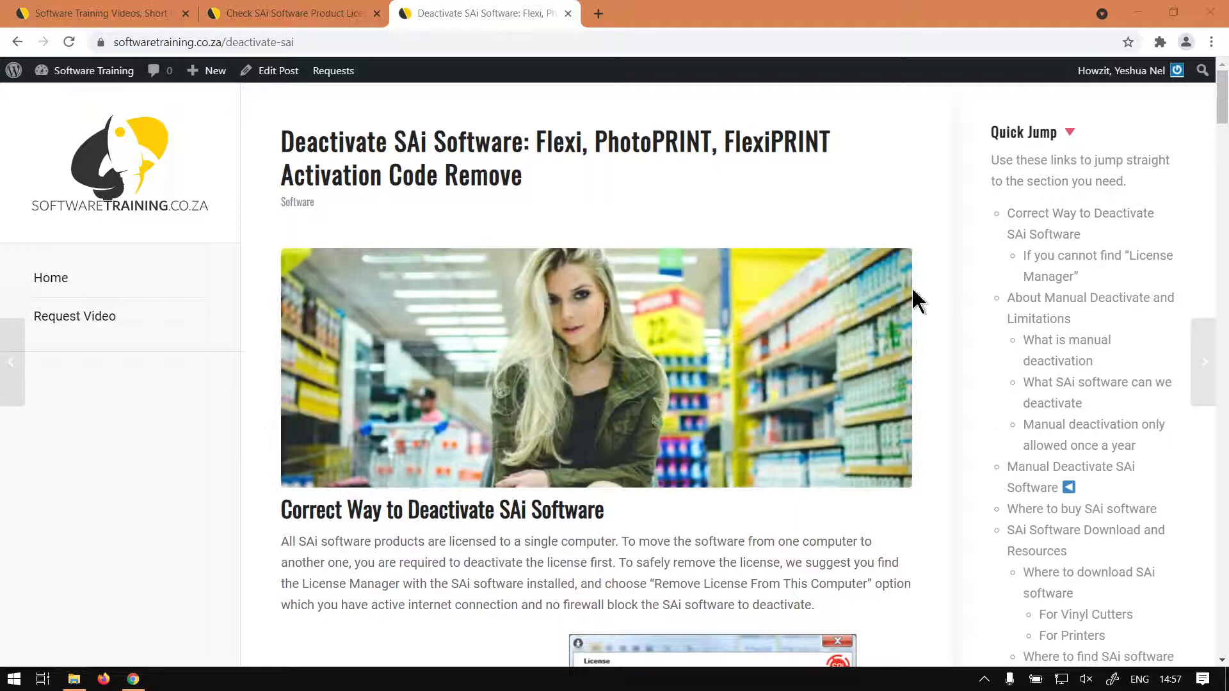
{"action": "mouse_move", "coordinate": [882, 219]}
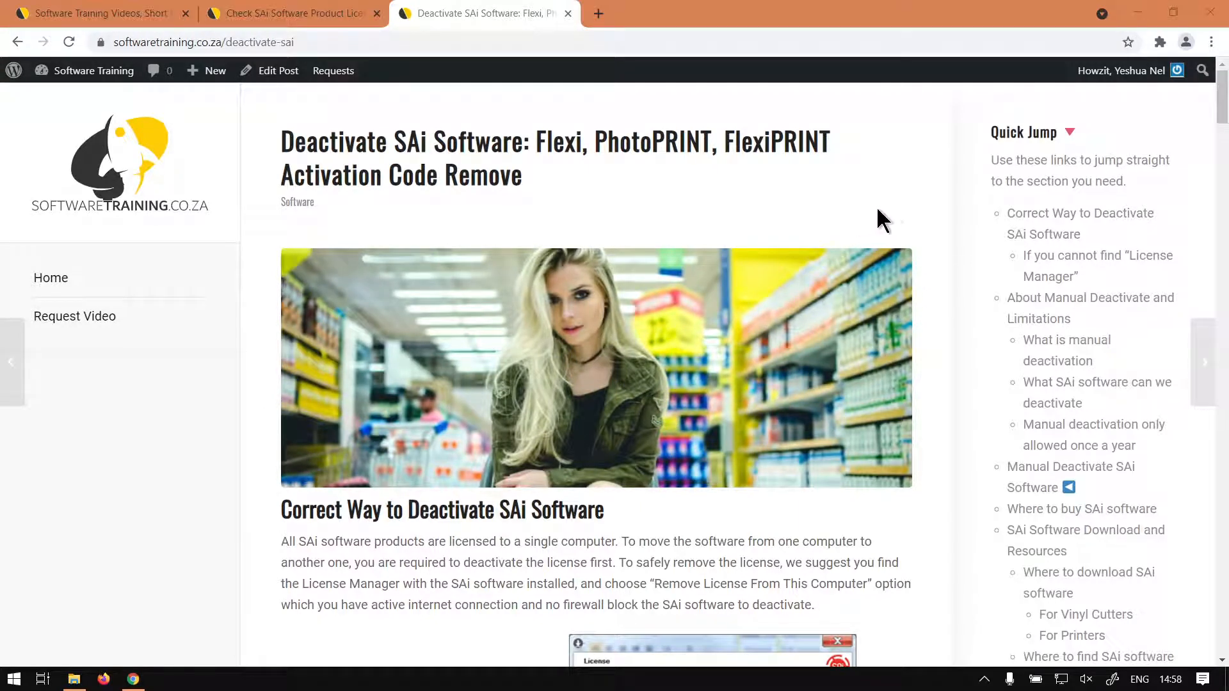
{"action": "mouse_move", "coordinate": [949, 358]}
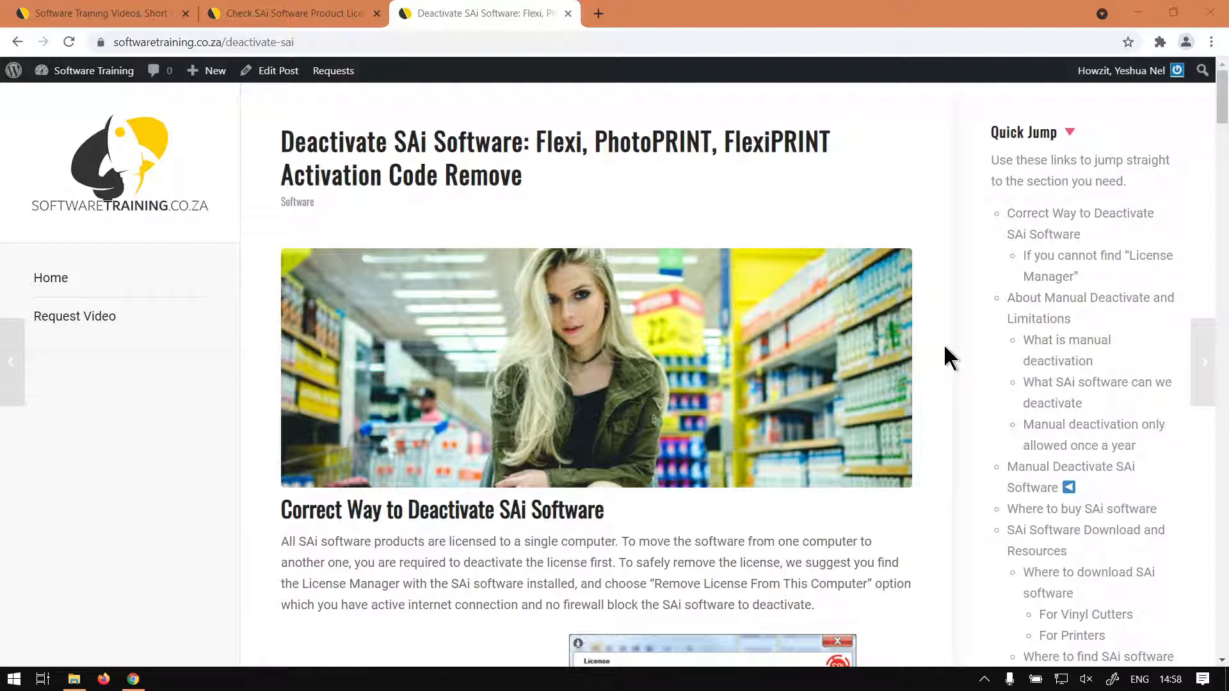
{"action": "mouse_move", "coordinate": [934, 252]}
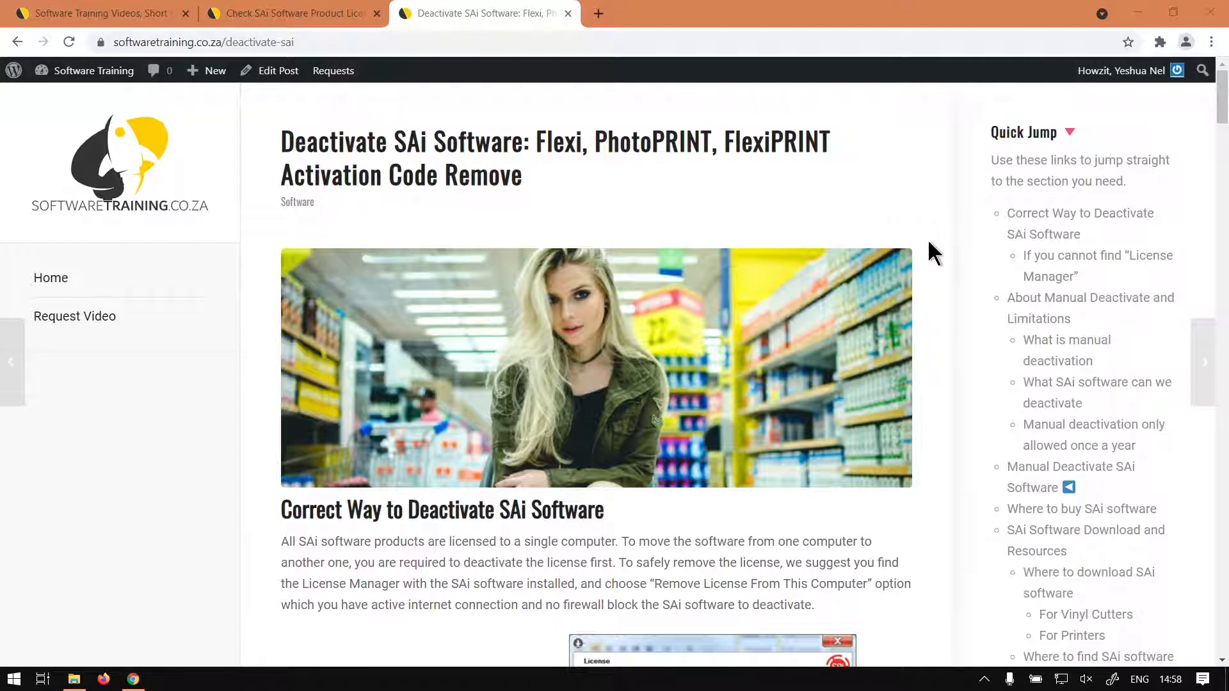
{"action": "mouse_move", "coordinate": [927, 237]}
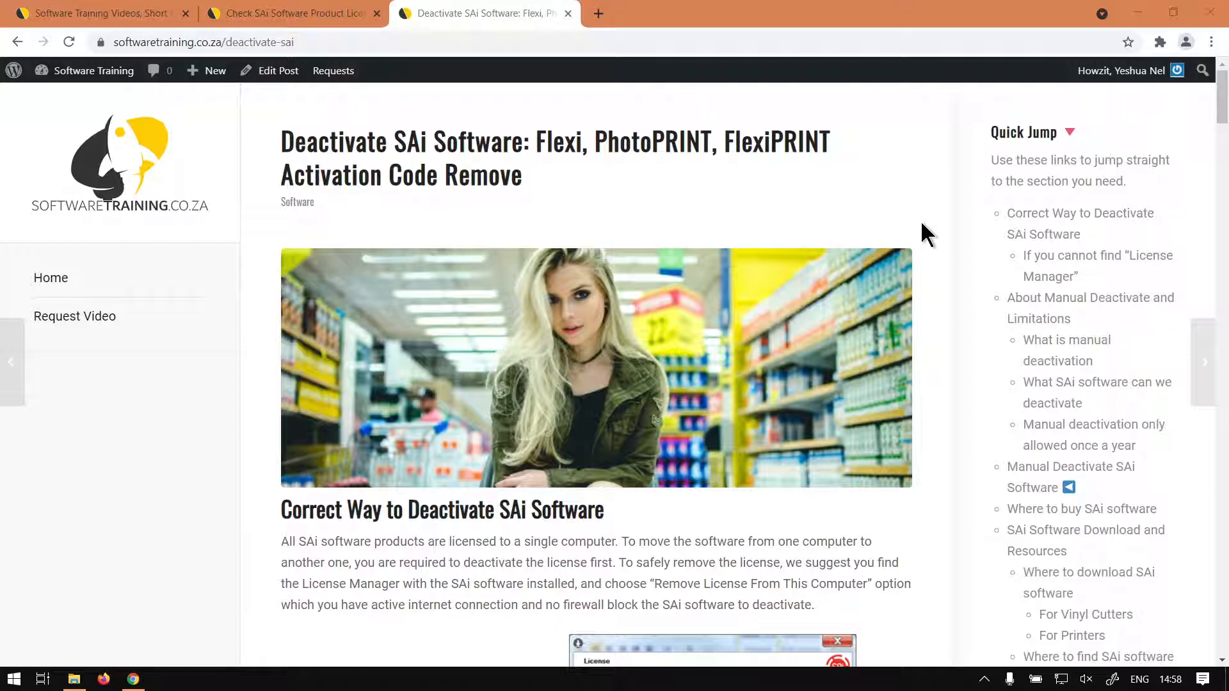
{"action": "mouse_move", "coordinate": [938, 263]}
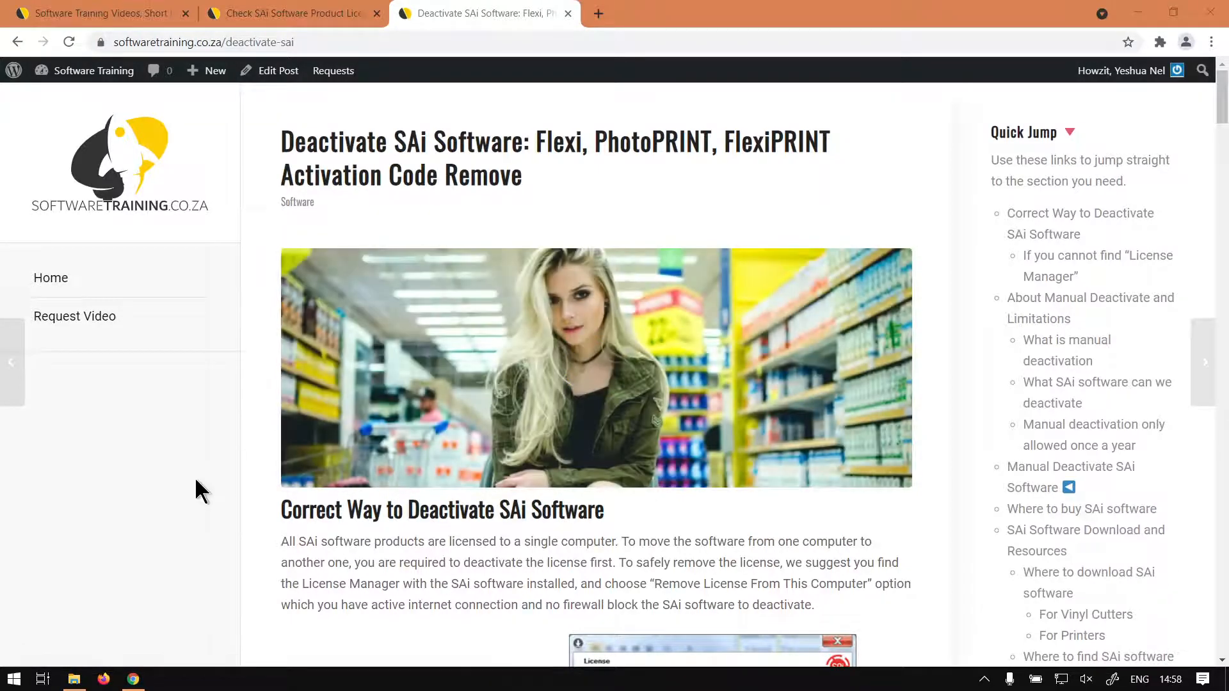
{"action": "mouse_move", "coordinate": [215, 477]}
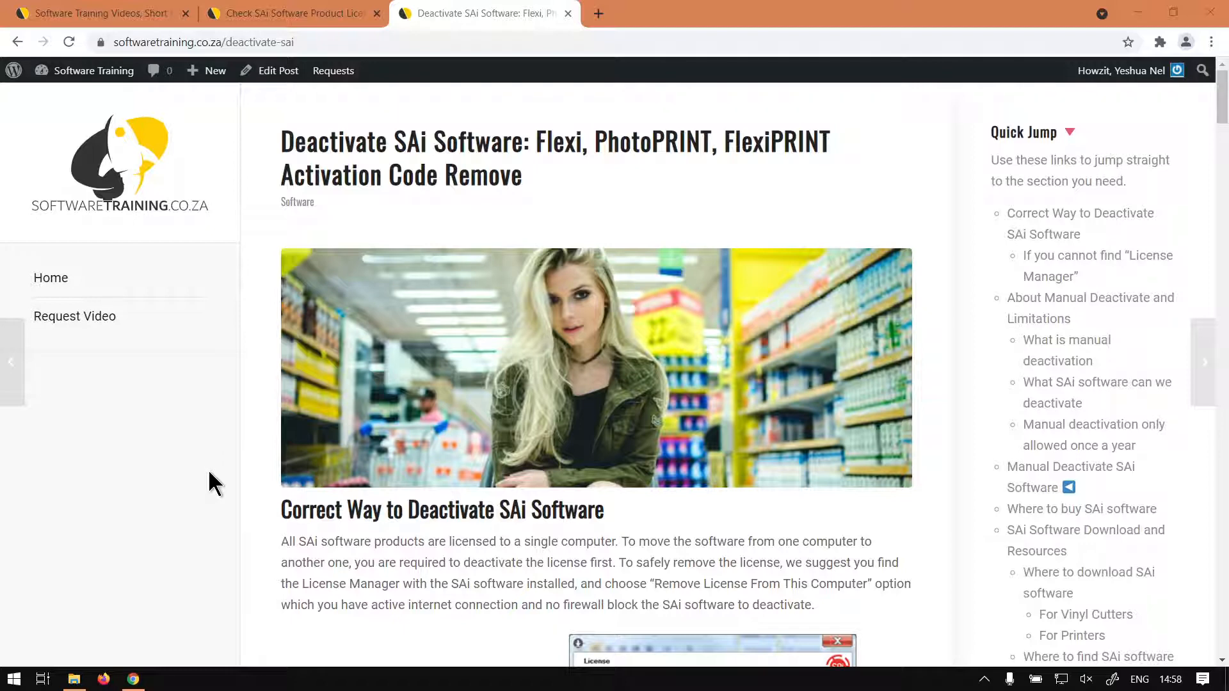
{"action": "mouse_move", "coordinate": [180, 546]}
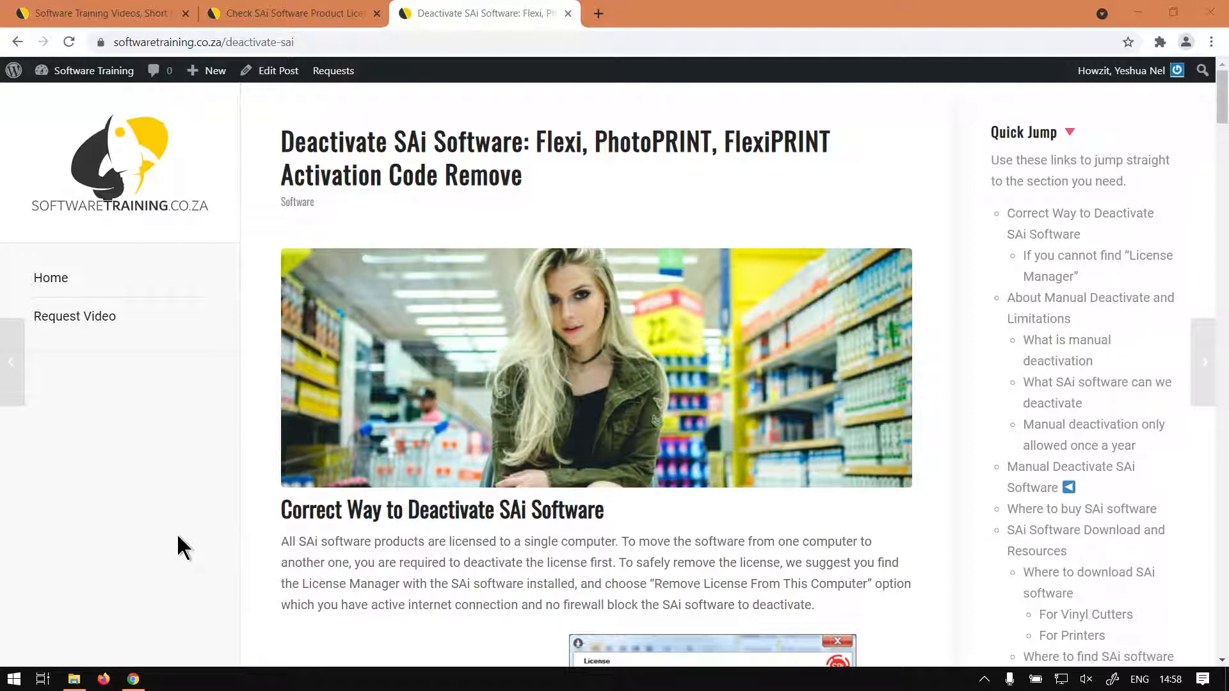
Step: Launch License Manager from the FlexiSTARTER group in the Start menu app list
{"action": "left_click", "coordinate": [13, 678]}
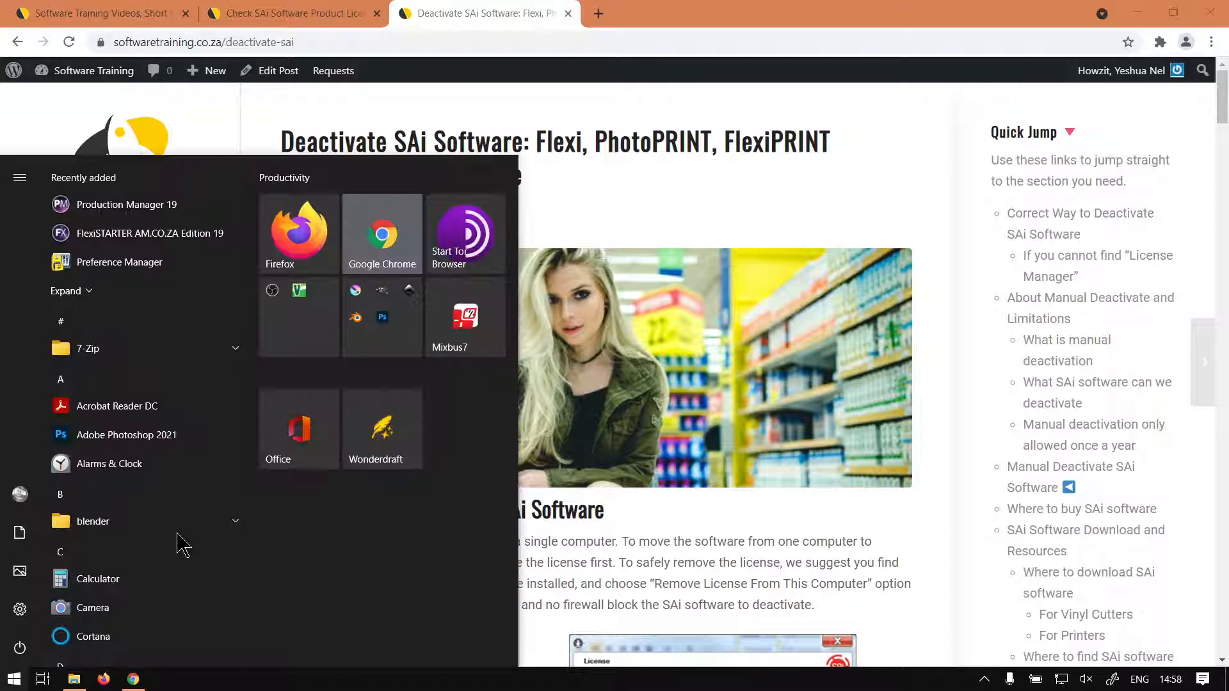
{"action": "mouse_move", "coordinate": [107, 610]}
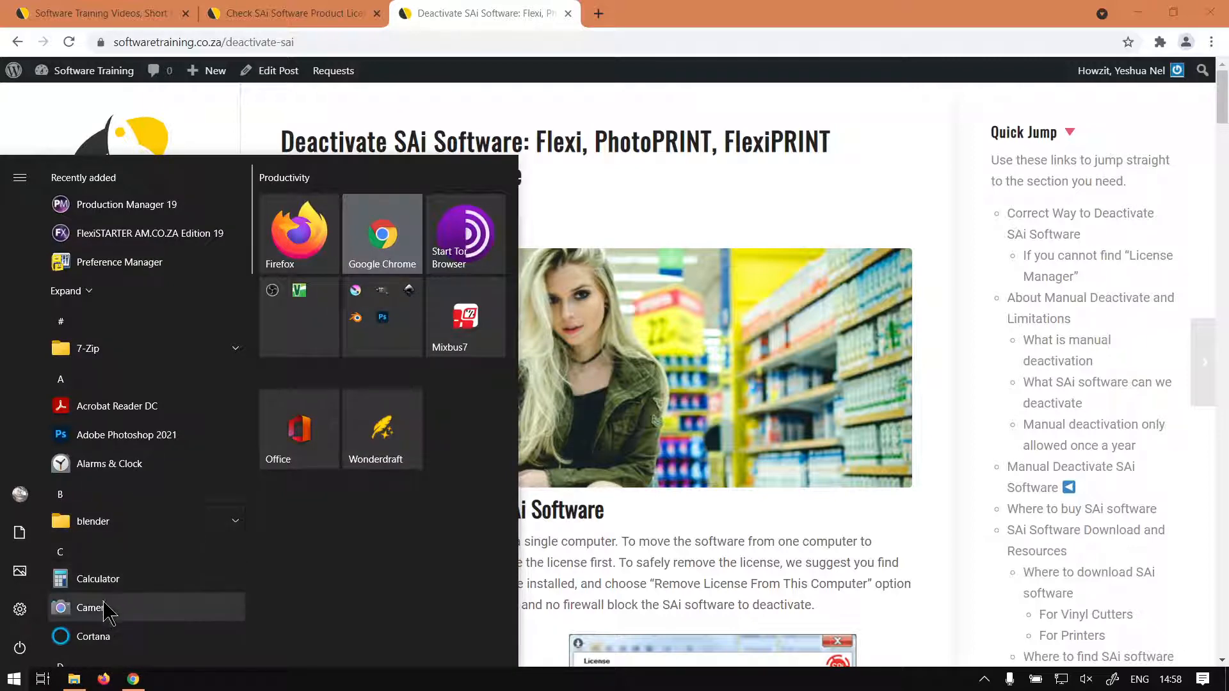
{"action": "mouse_move", "coordinate": [148, 525]}
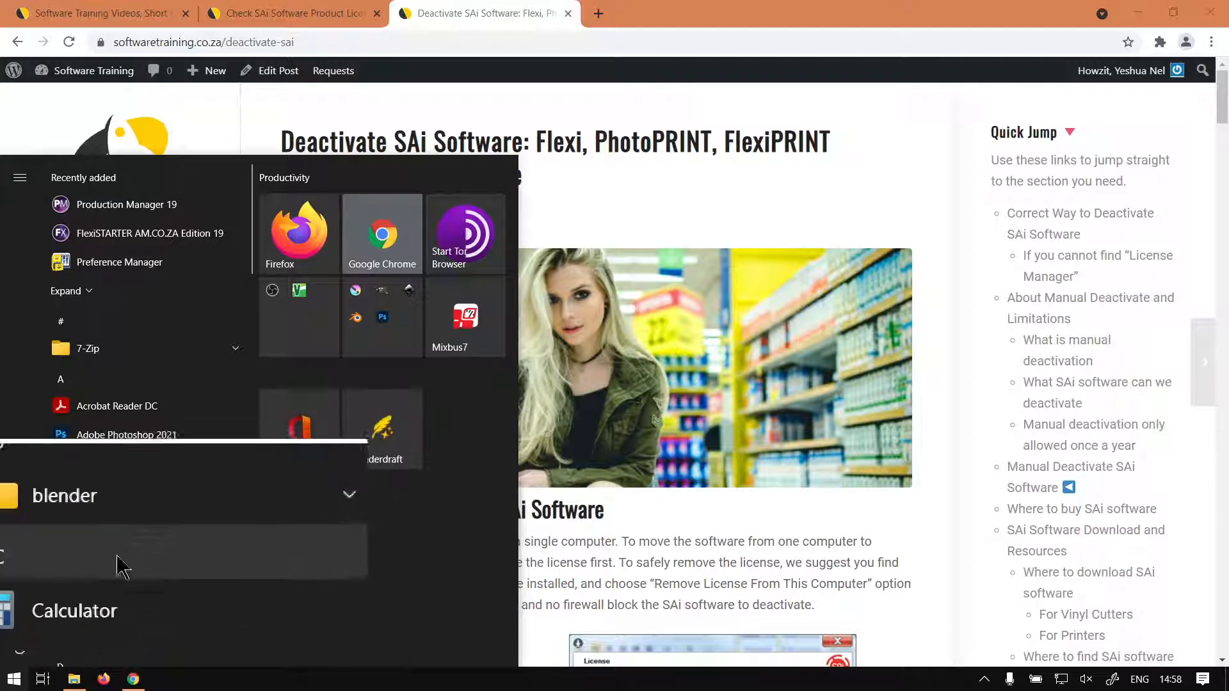
{"action": "scroll", "scroll_direction": "down", "scroll_amount": 3}
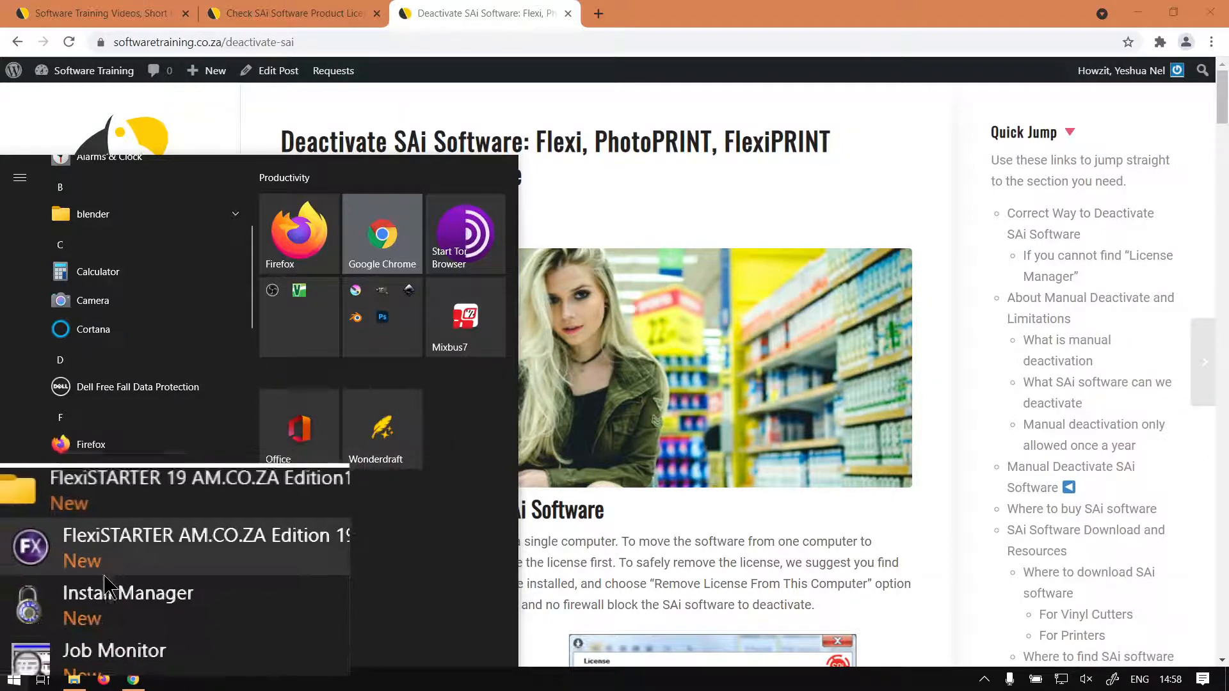
{"action": "scroll", "scroll_direction": "down", "scroll_amount": 3}
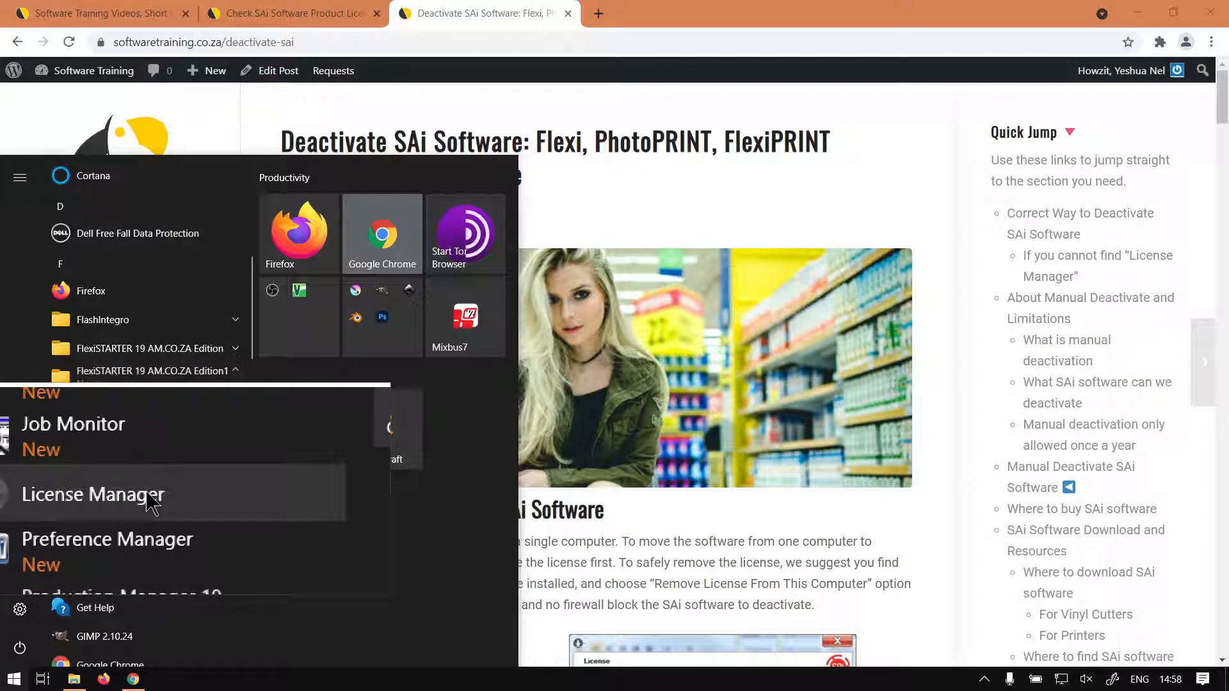
{"action": "left_click", "coordinate": [152, 371]}
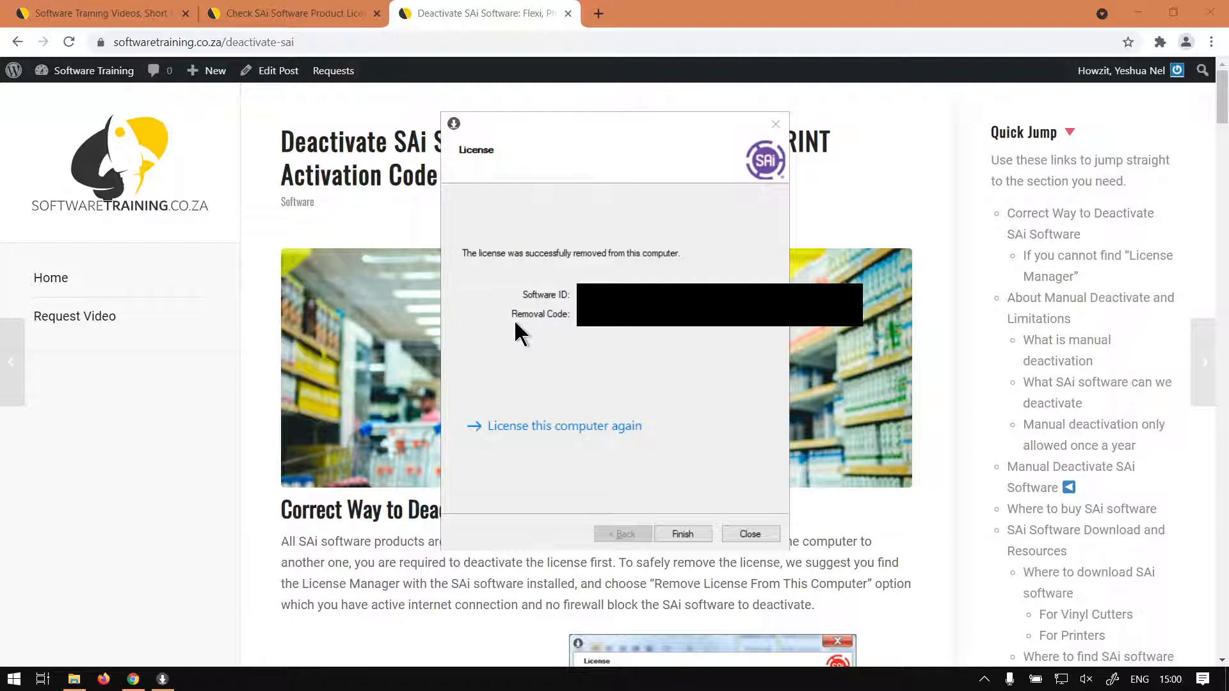
{"action": "mouse_move", "coordinate": [580, 372]}
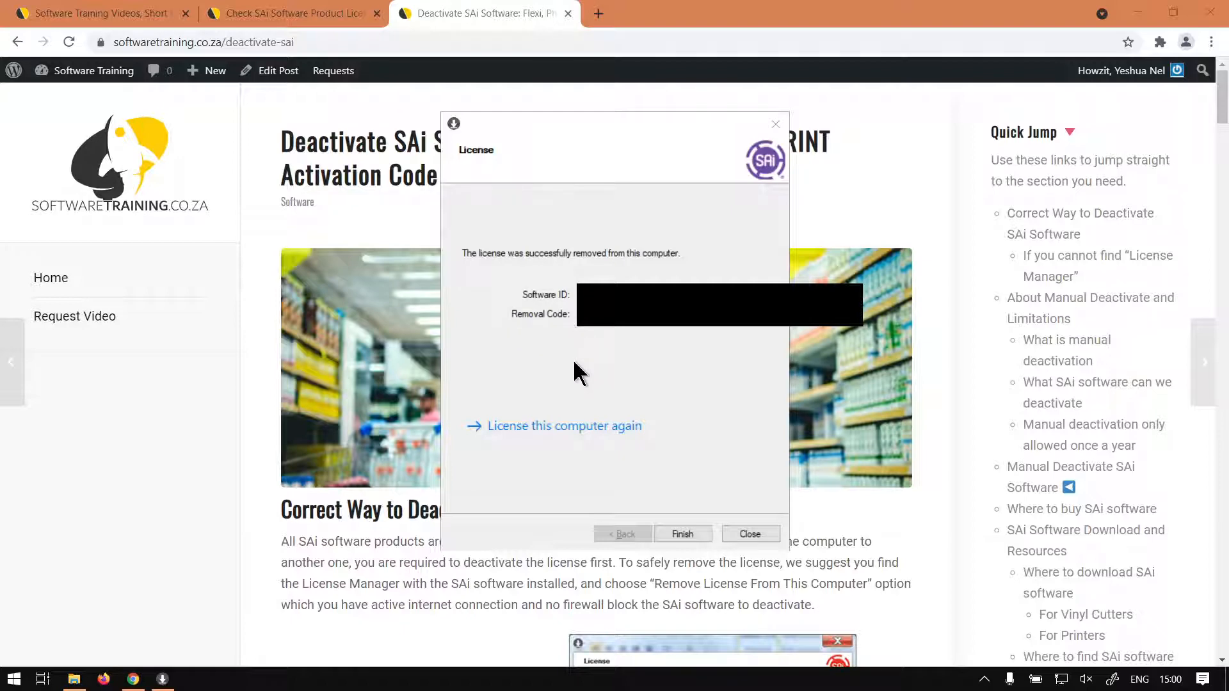
{"action": "mouse_move", "coordinate": [501, 308]}
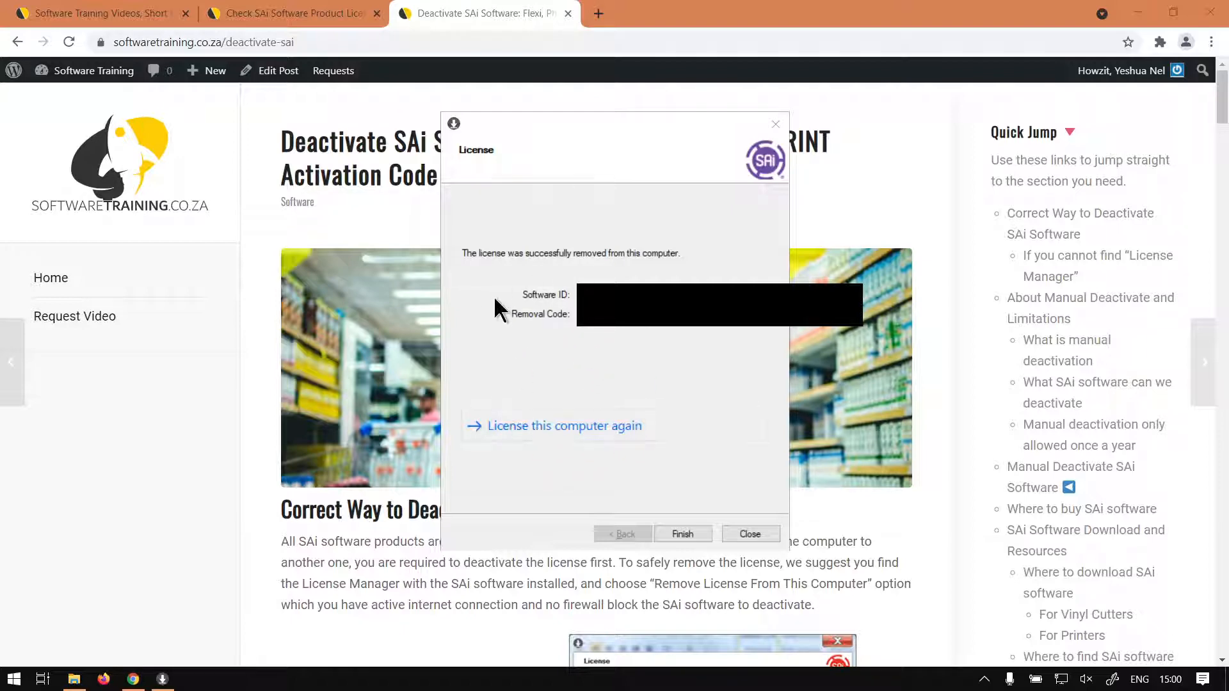
{"action": "mouse_move", "coordinate": [662, 273]}
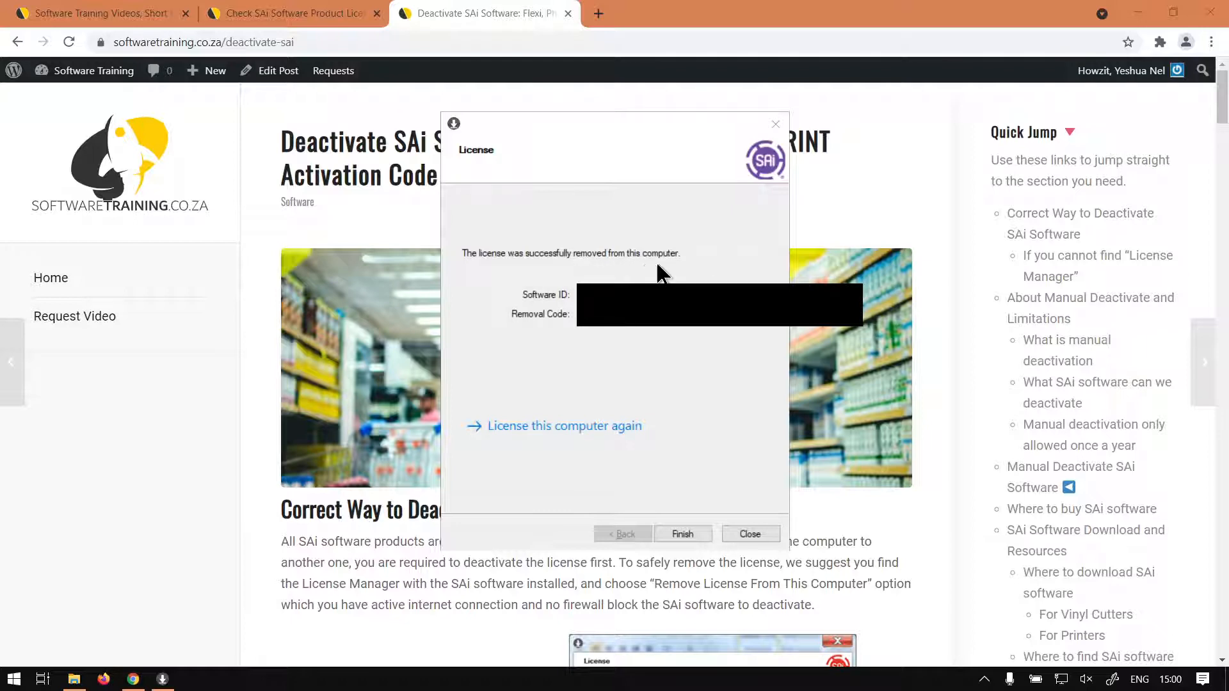
{"action": "mouse_move", "coordinate": [627, 410]}
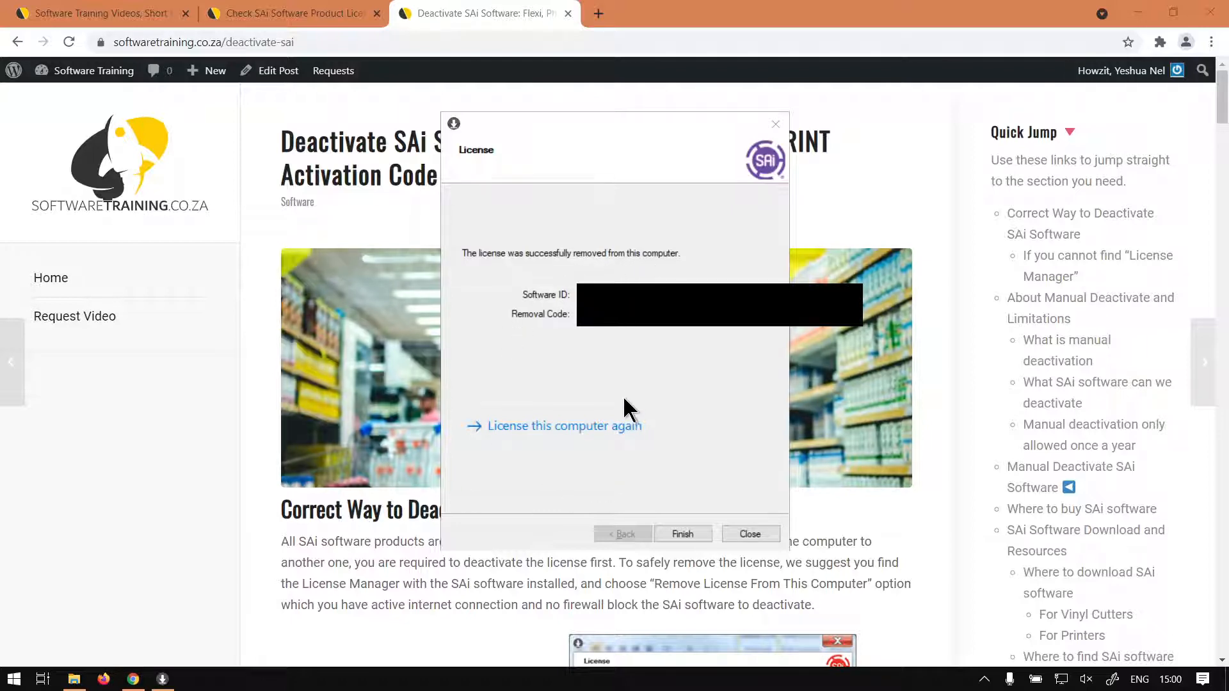
{"action": "mouse_move", "coordinate": [682, 451]}
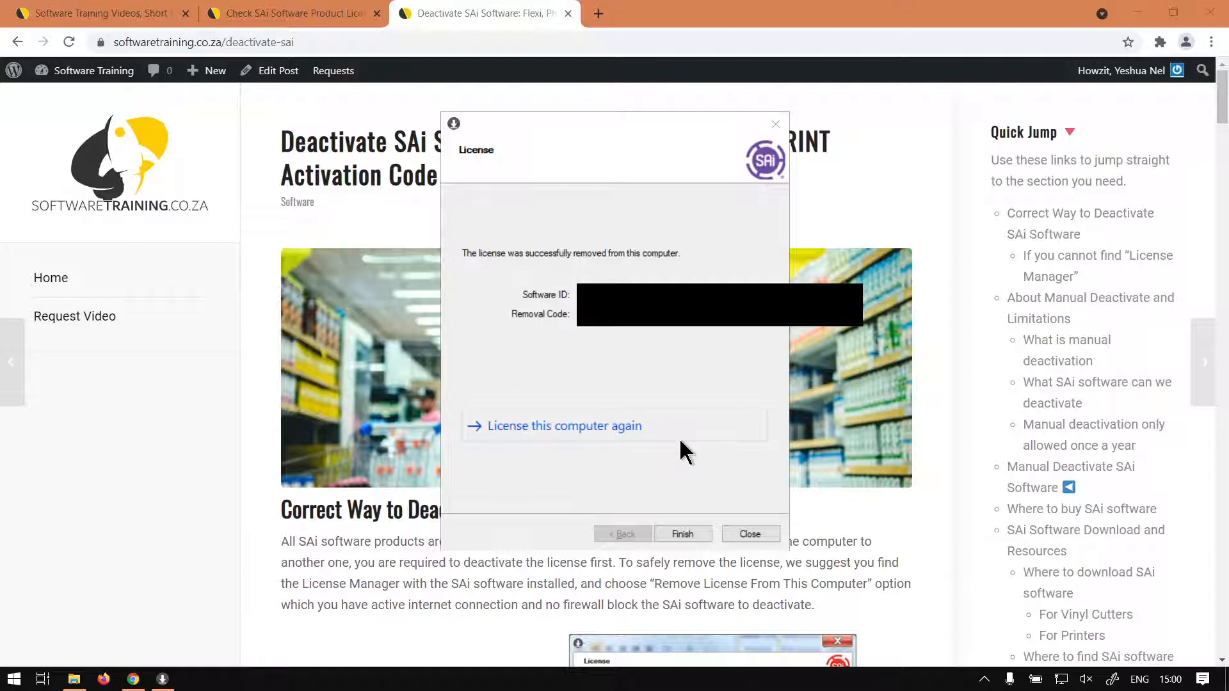
{"action": "mouse_move", "coordinate": [657, 445]}
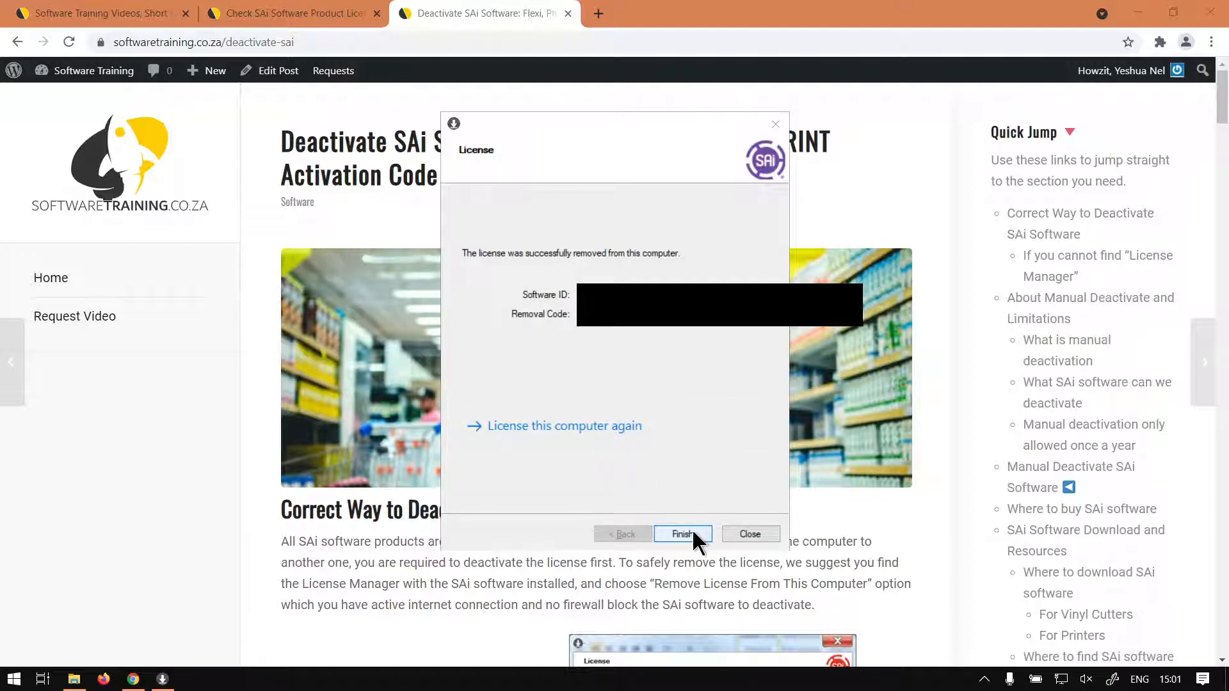
{"action": "mouse_move", "coordinate": [688, 545]}
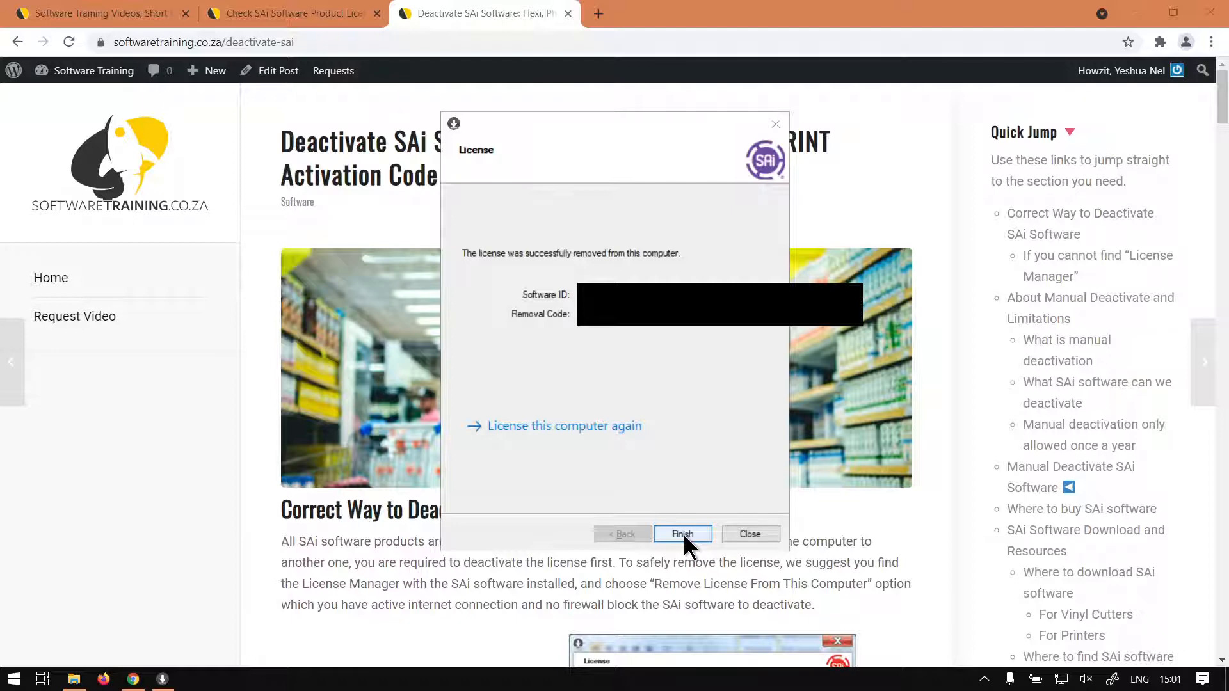
Step: Finish the SAi license removal confirmation and return focus to Chrome
{"action": "left_click", "coordinate": [681, 534]}
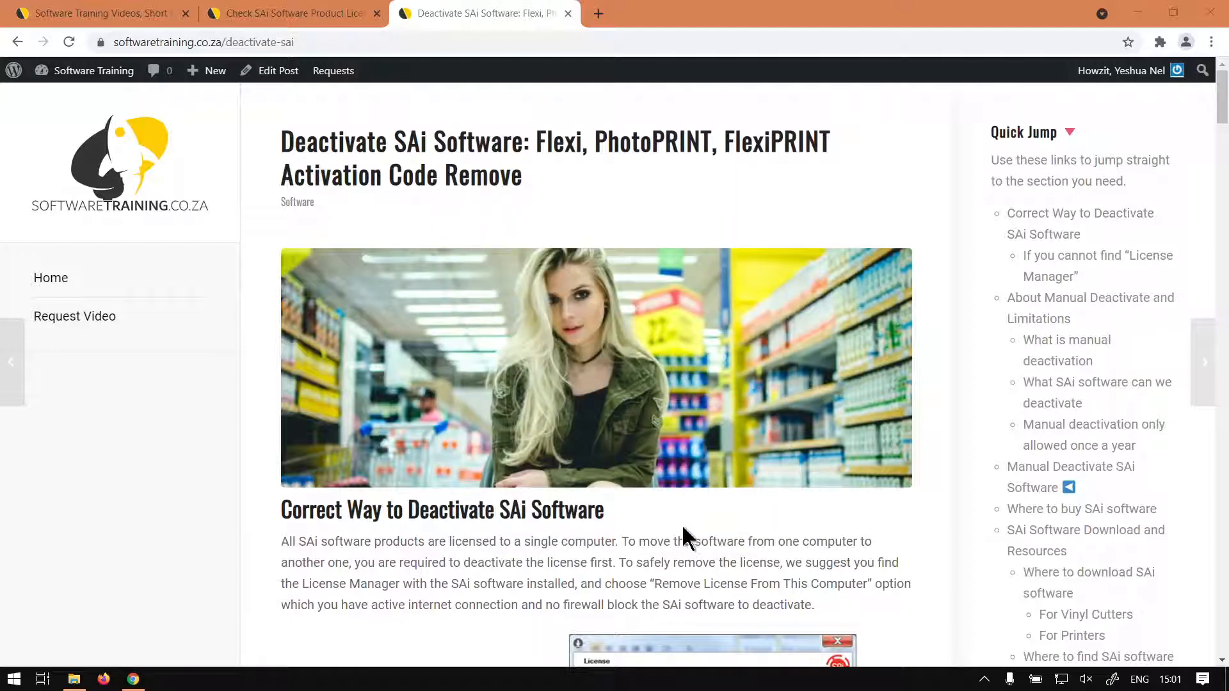
{"action": "mouse_move", "coordinate": [693, 539]}
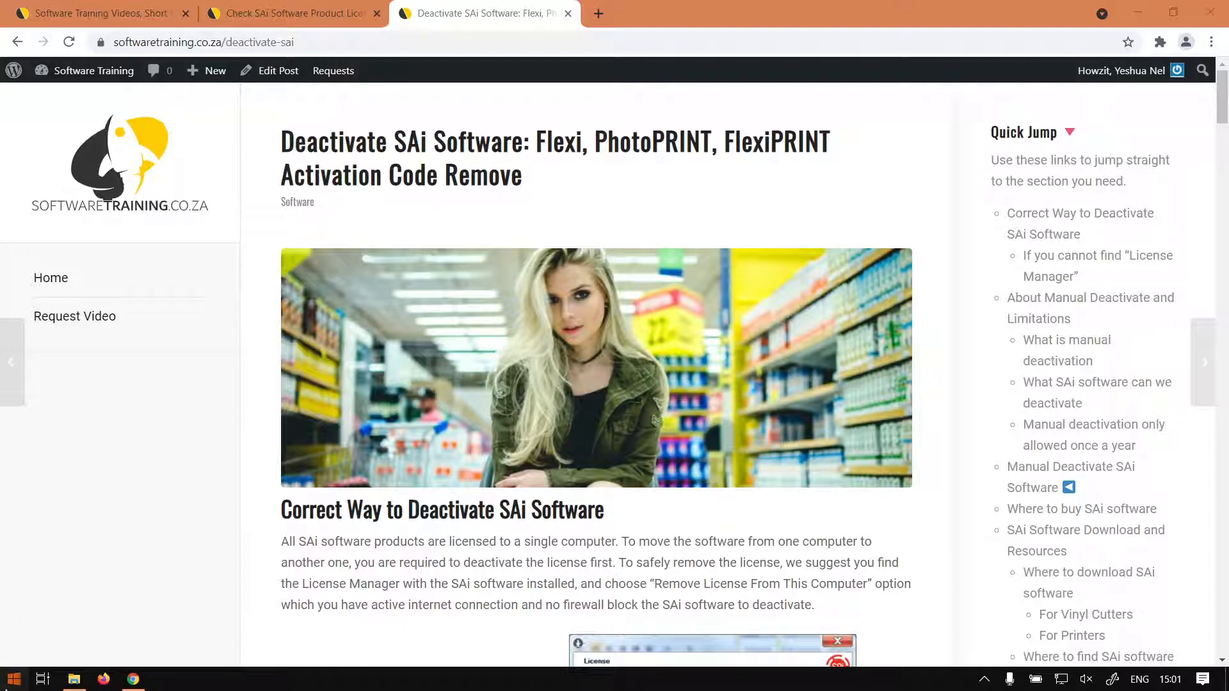
{"action": "left_click", "coordinate": [13, 679]}
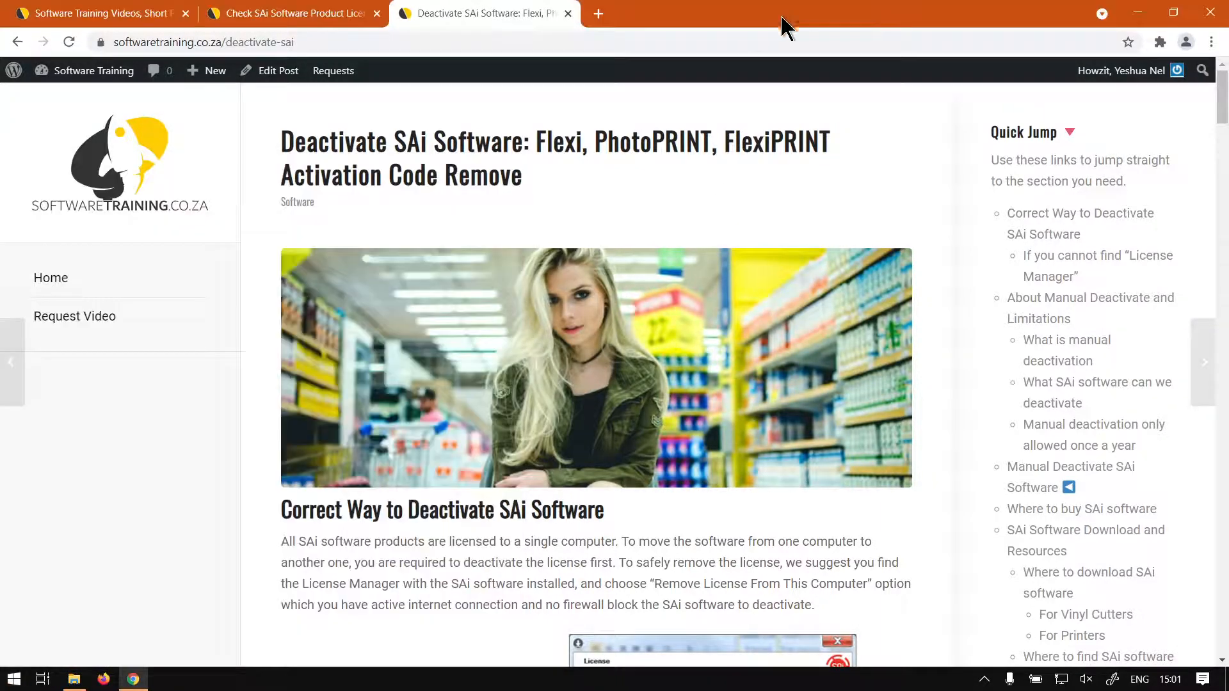
{"action": "mouse_move", "coordinate": [591, 537]}
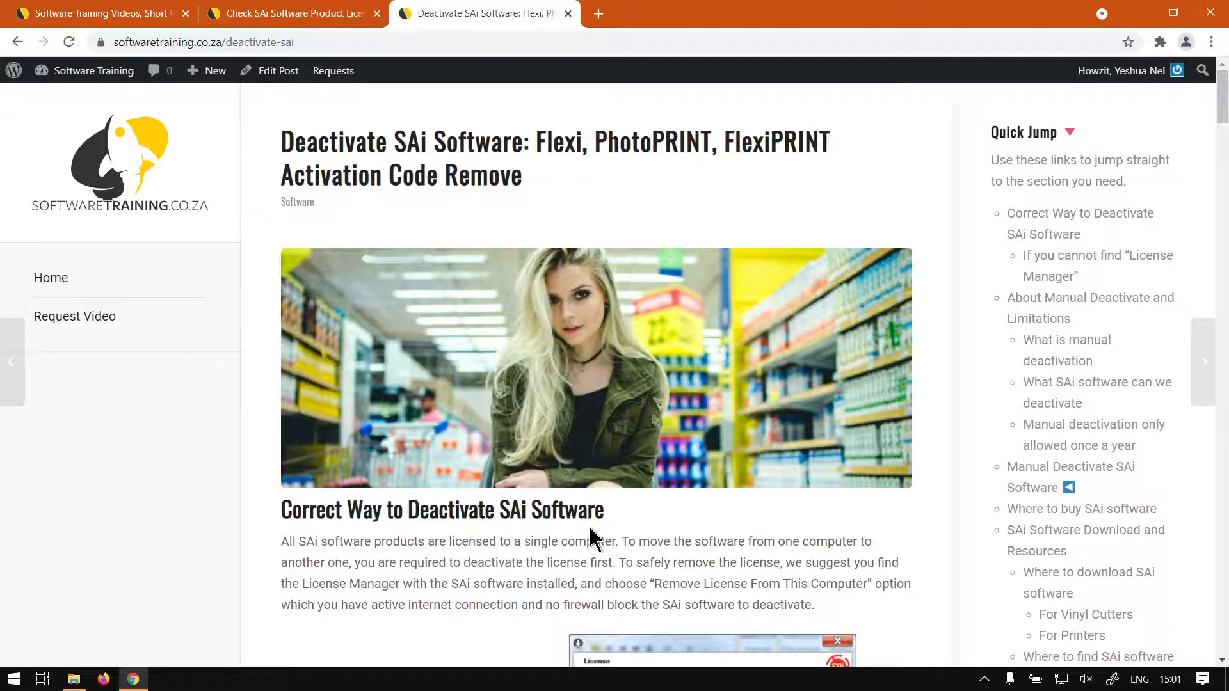
{"action": "mouse_move", "coordinate": [655, 533]}
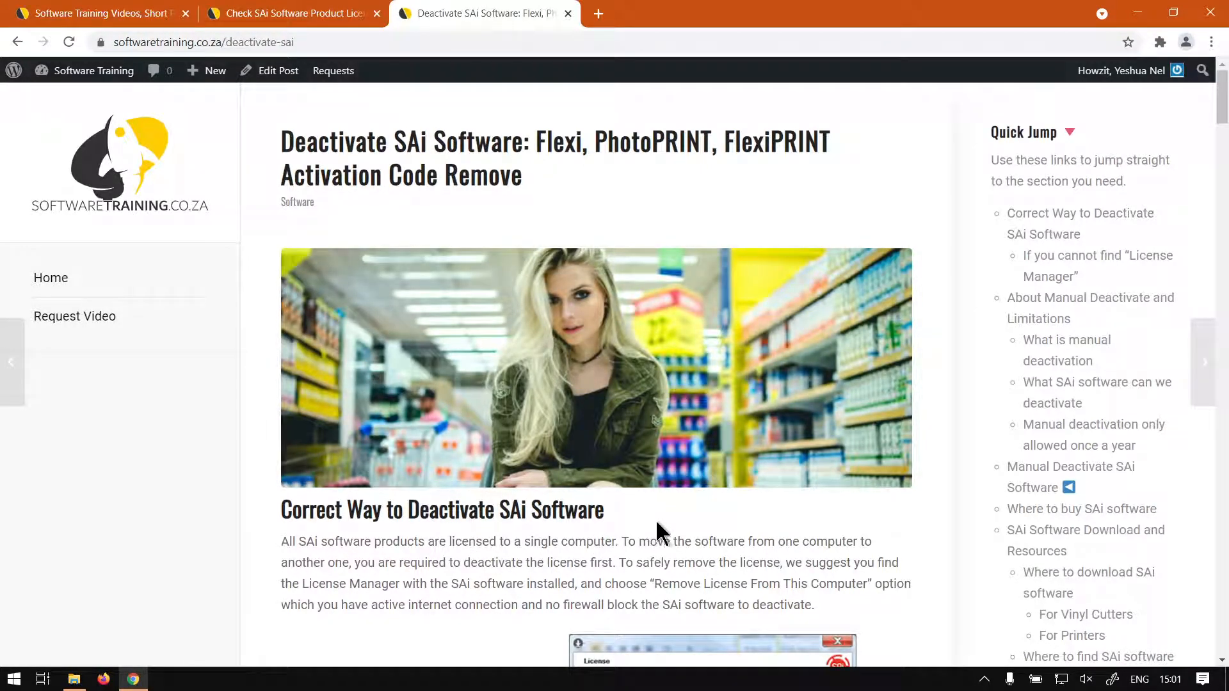
{"action": "mouse_move", "coordinate": [666, 534]}
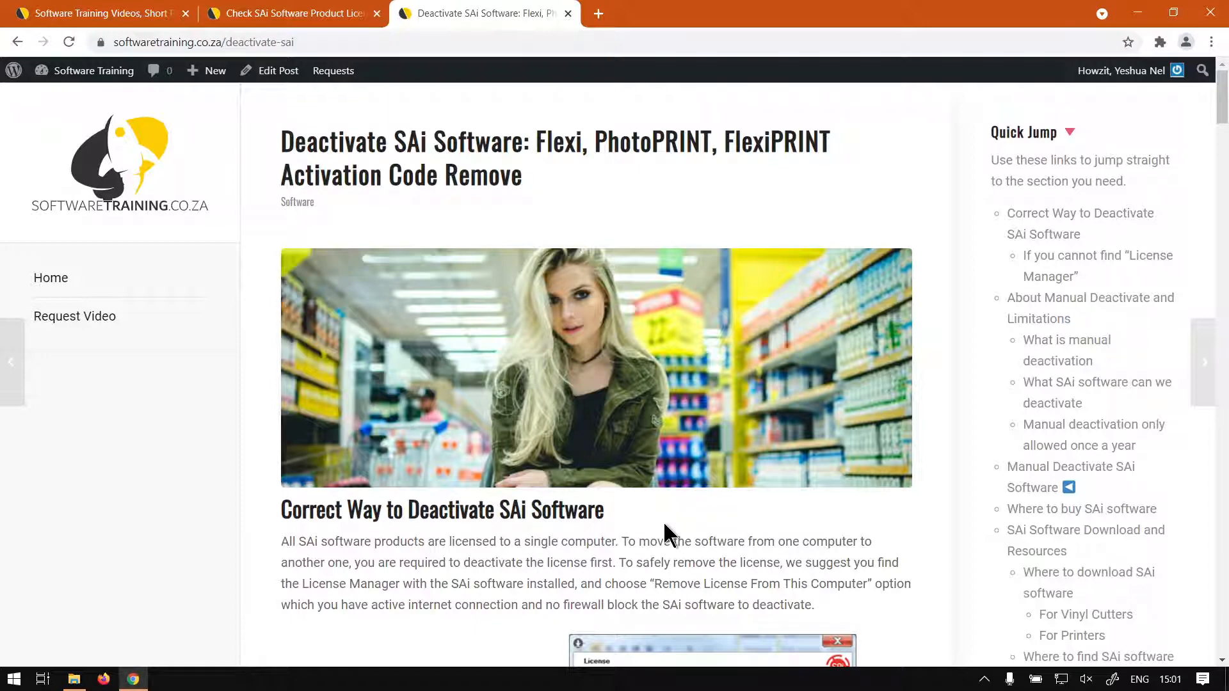
{"action": "mouse_move", "coordinate": [679, 535]}
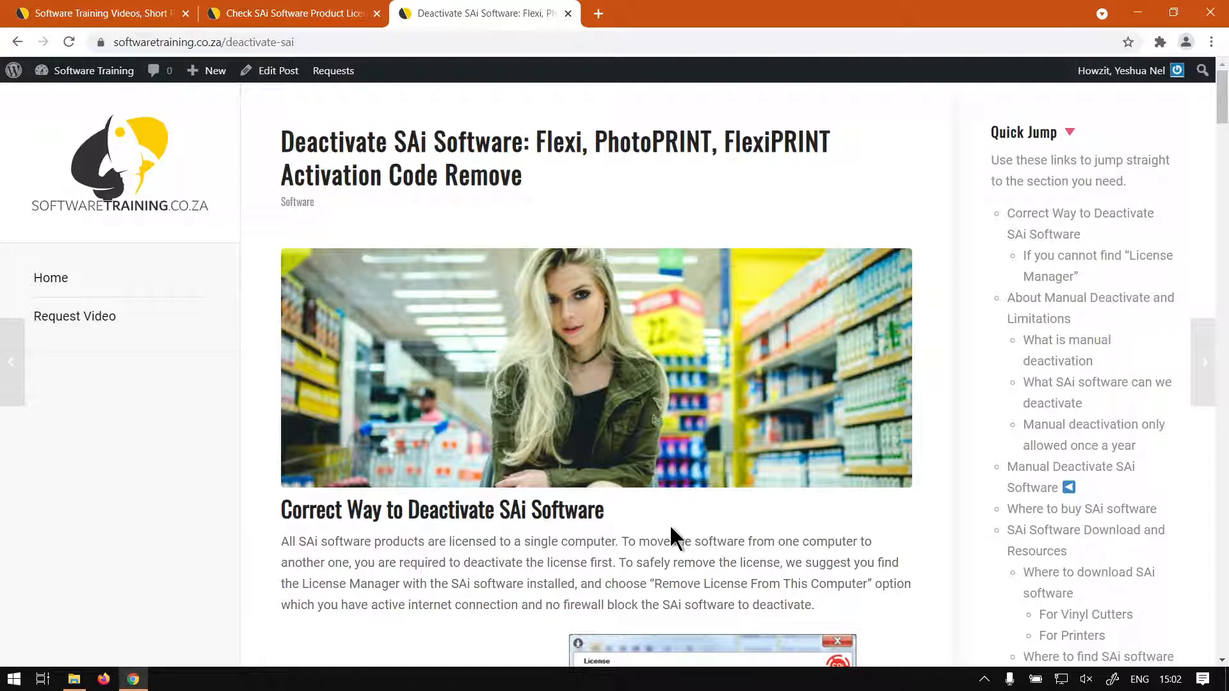
{"action": "mouse_move", "coordinate": [152, 106]}
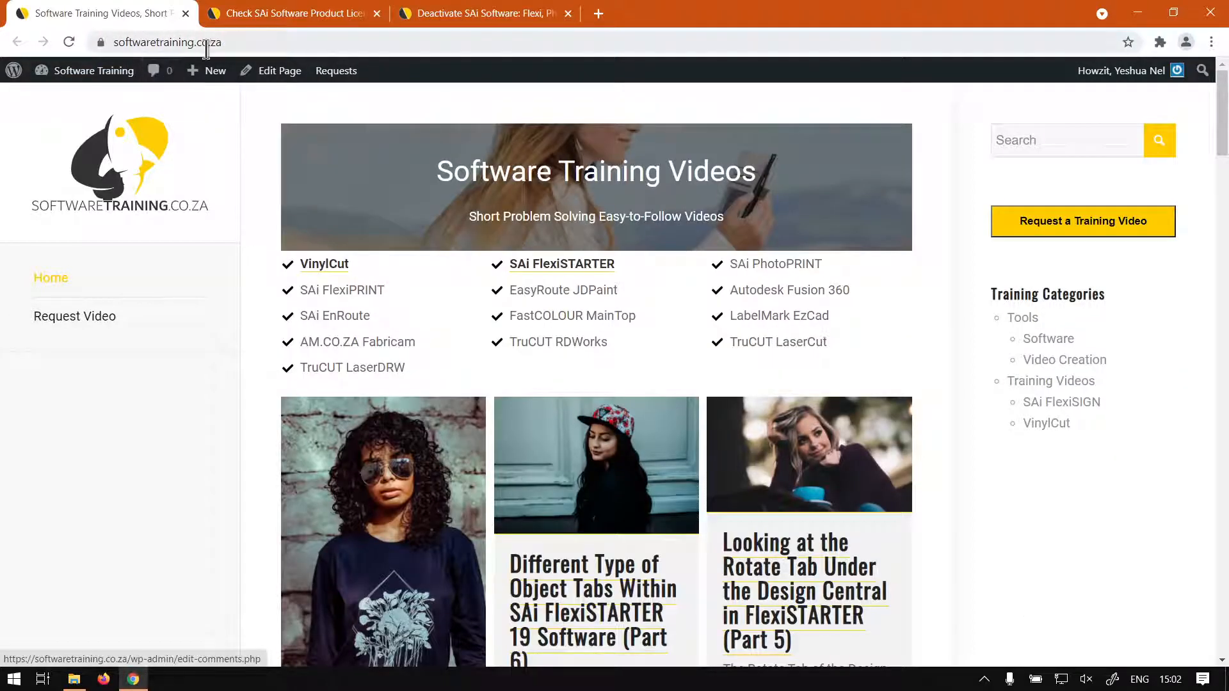
{"action": "mouse_move", "coordinate": [862, 355]}
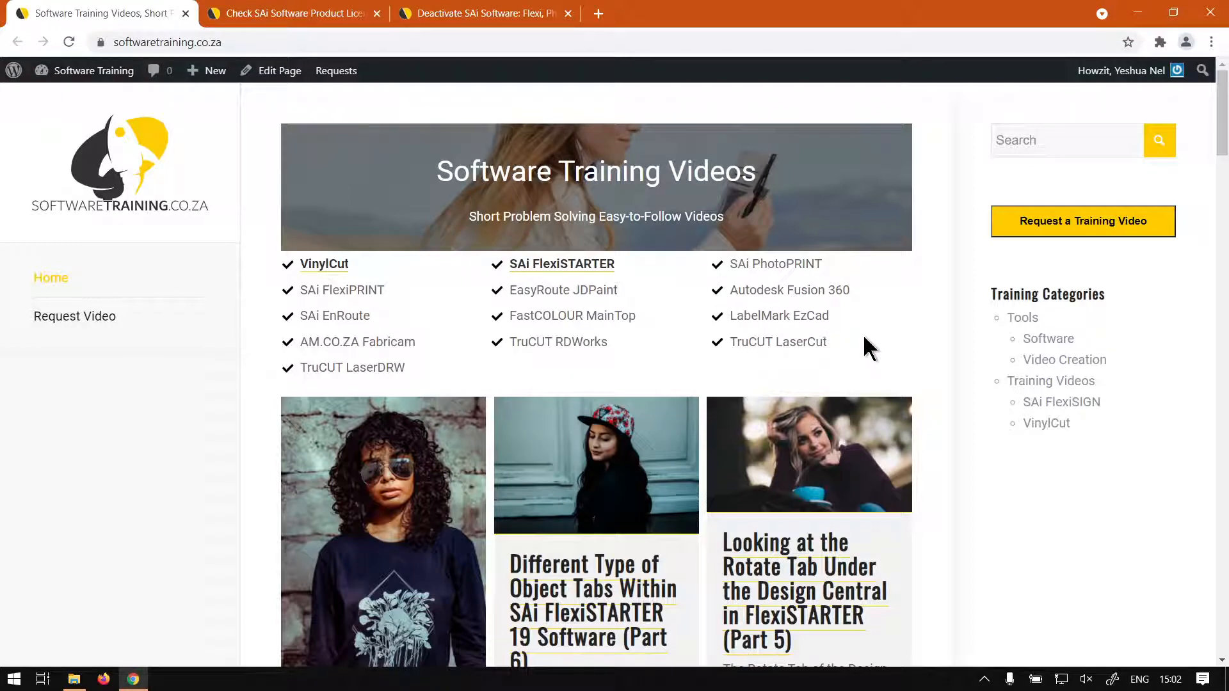
Step: Return to the Deactivate SAi Software article and bring the Flexi 19 banner into view
{"action": "left_click", "coordinate": [478, 13]}
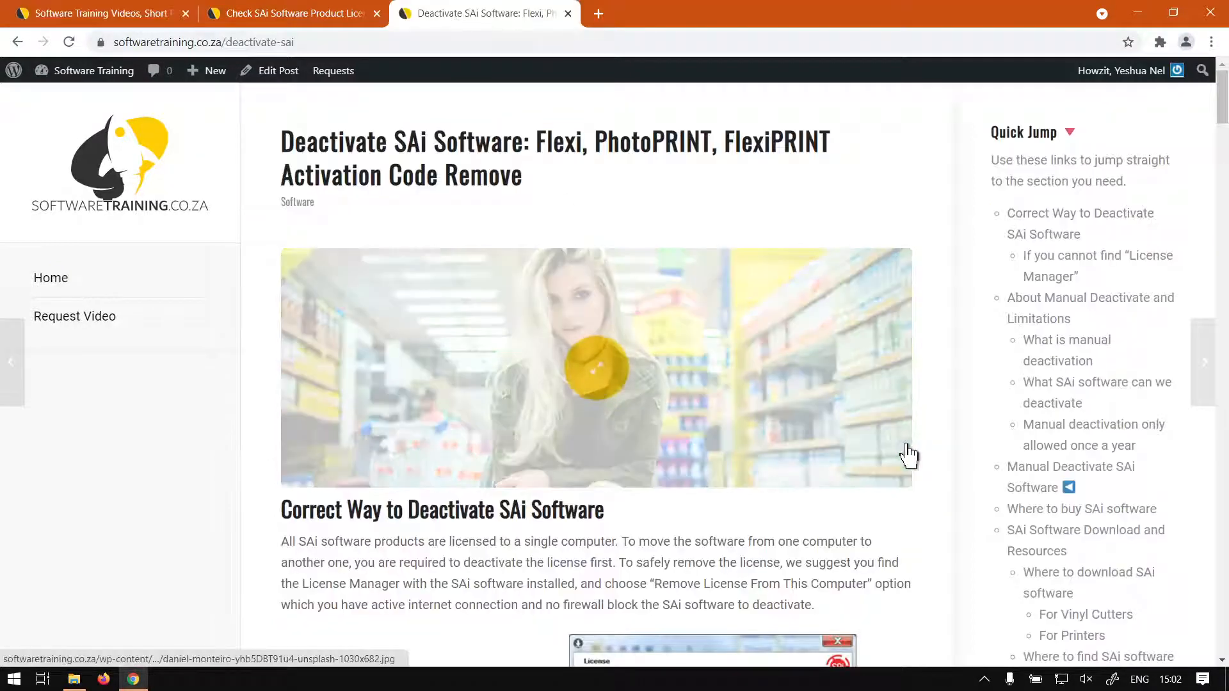
{"action": "scroll", "scroll_direction": "down", "scroll_amount": 3}
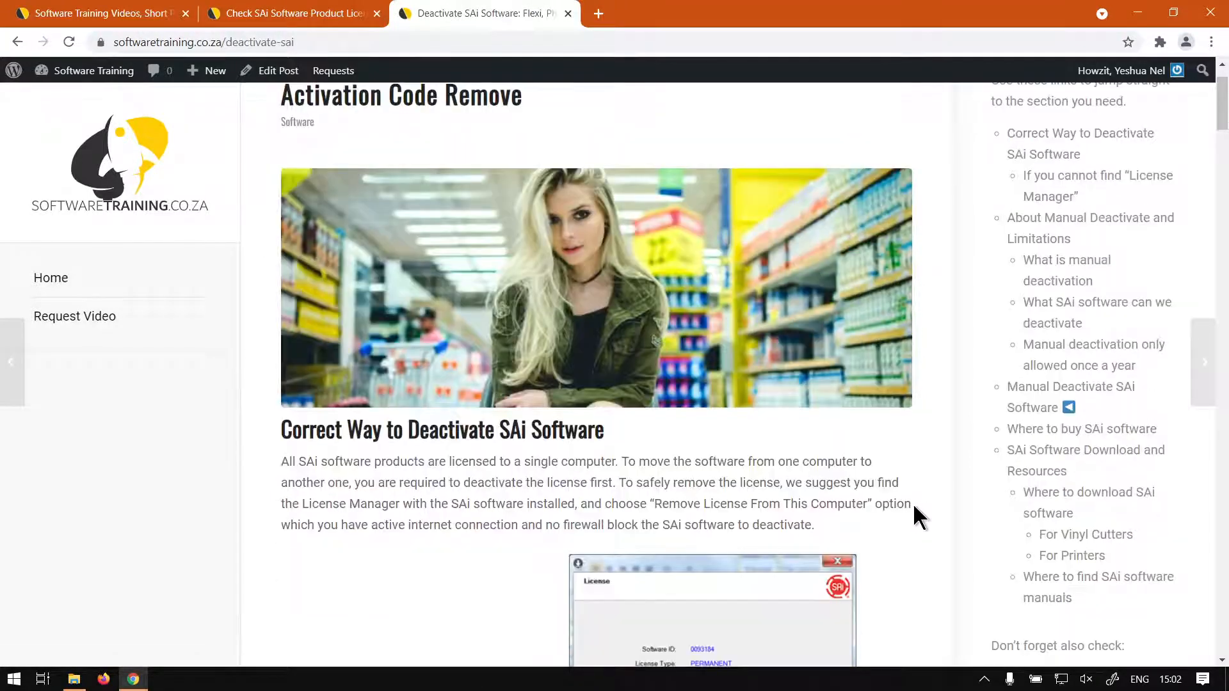
{"action": "scroll", "scroll_direction": "up", "scroll_amount": 3}
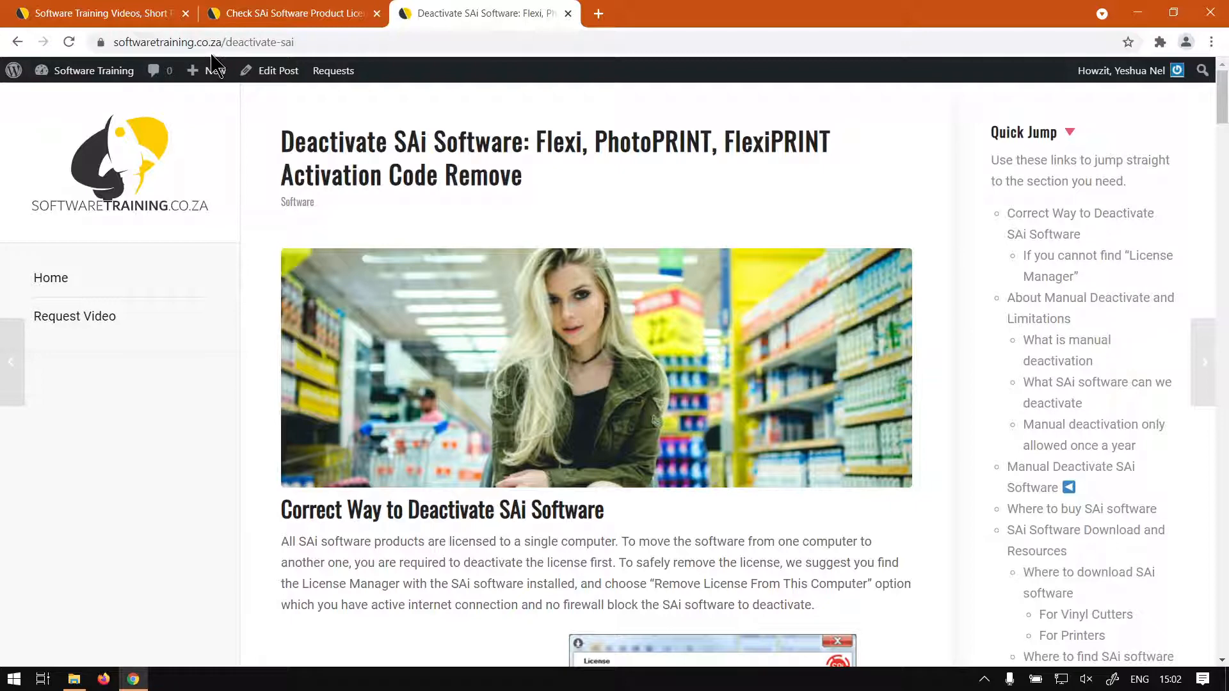
{"action": "left_click", "coordinate": [196, 41]}
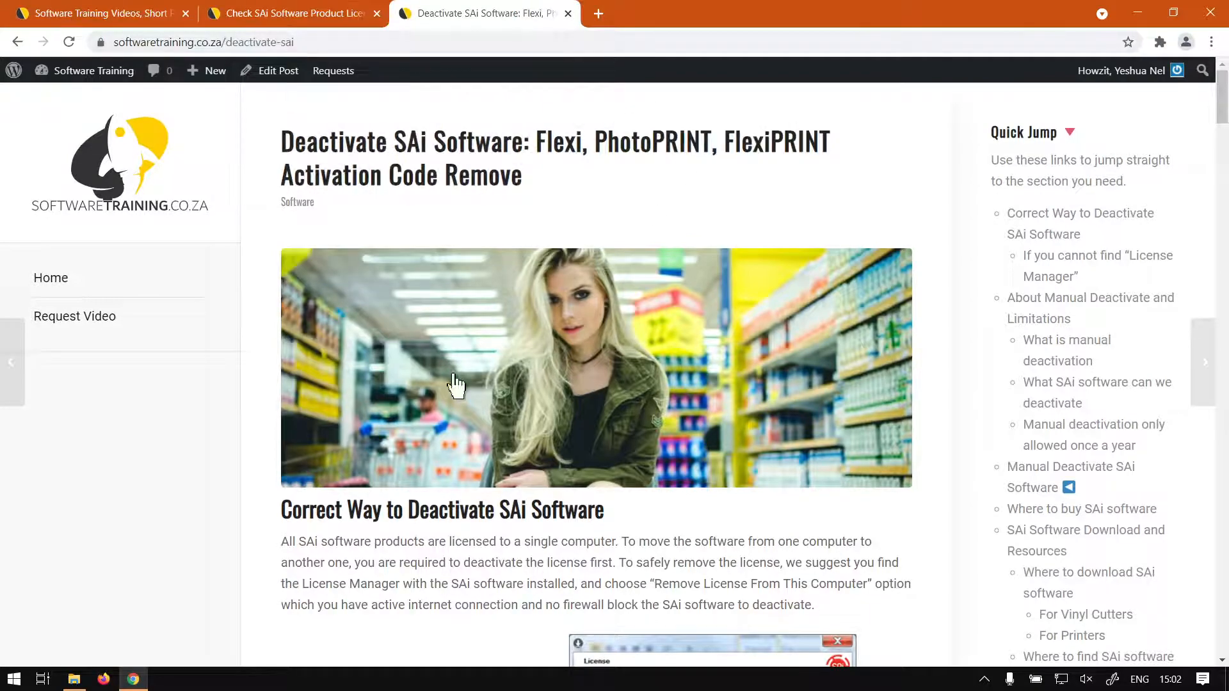
{"action": "scroll", "scroll_direction": "down", "scroll_amount": 3}
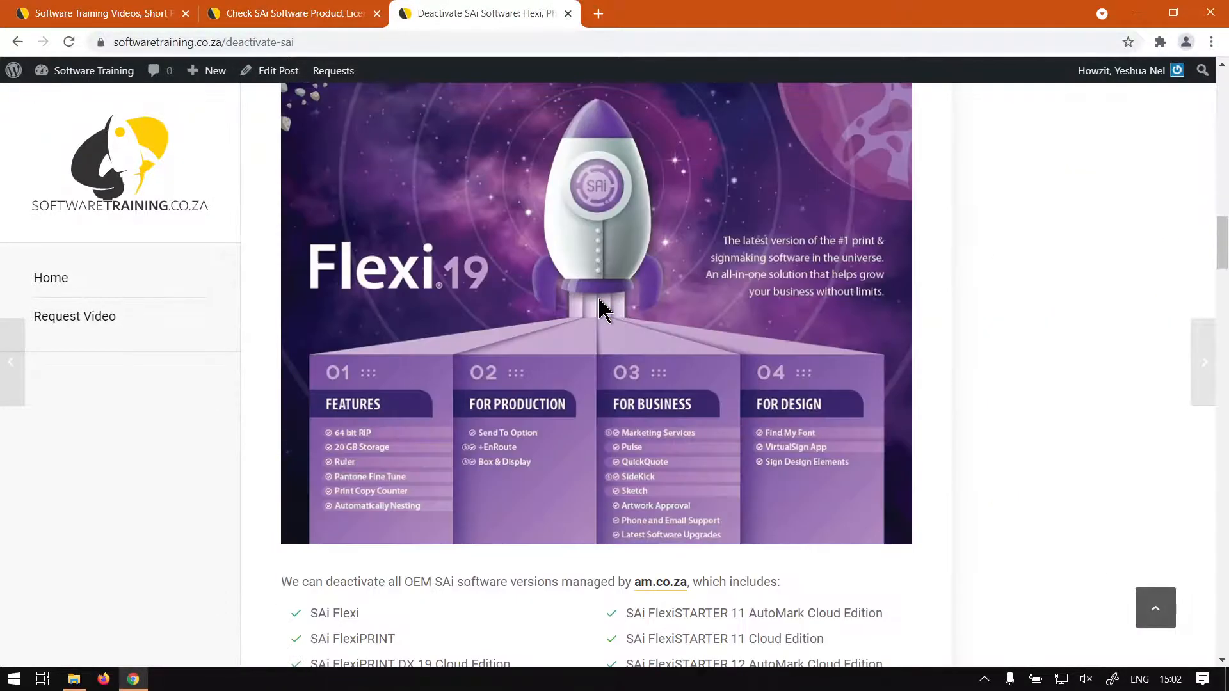
Step: Review the Manual Deactivate SAi Software form's fields and terms checkboxes, then go to the site home page
{"action": "scroll", "scroll_direction": "down", "scroll_amount": 3}
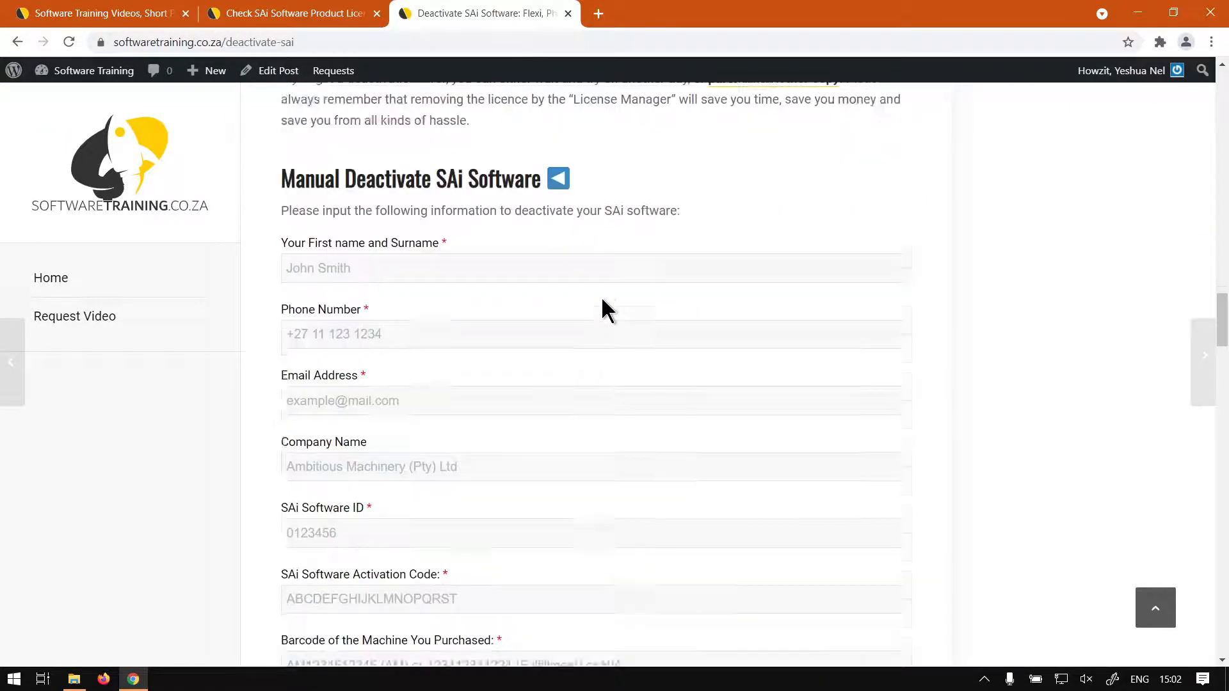
{"action": "scroll", "scroll_direction": "down", "scroll_amount": 3}
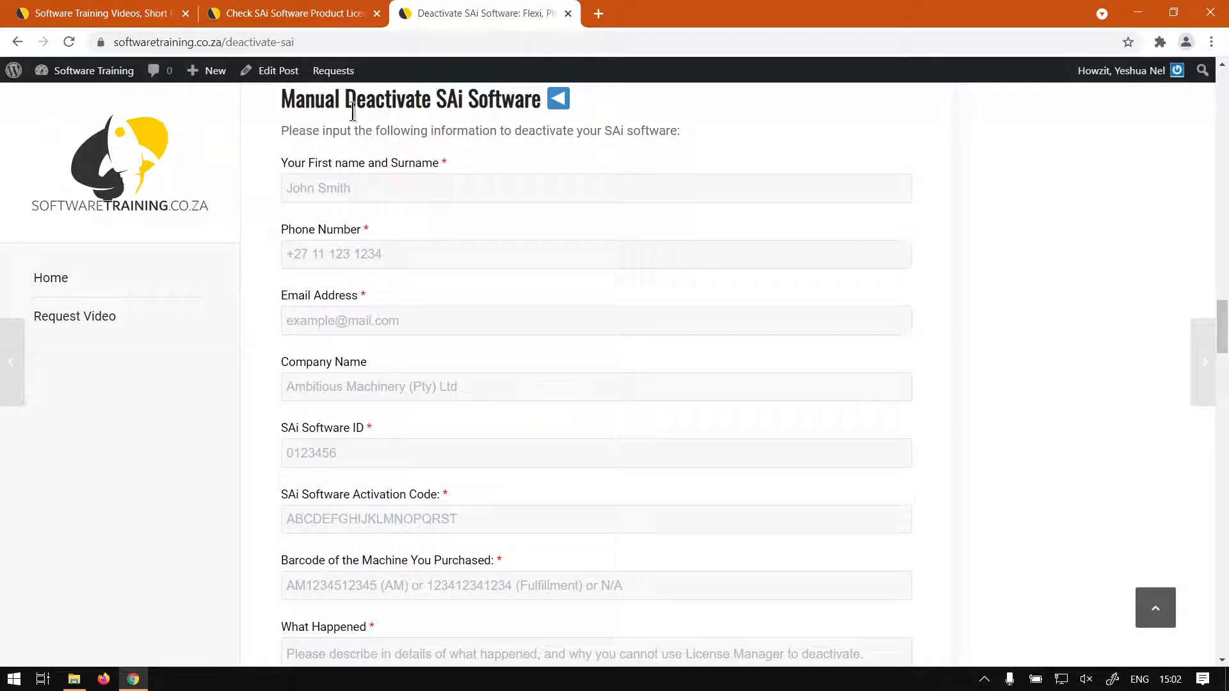
{"action": "mouse_move", "coordinate": [371, 162]}
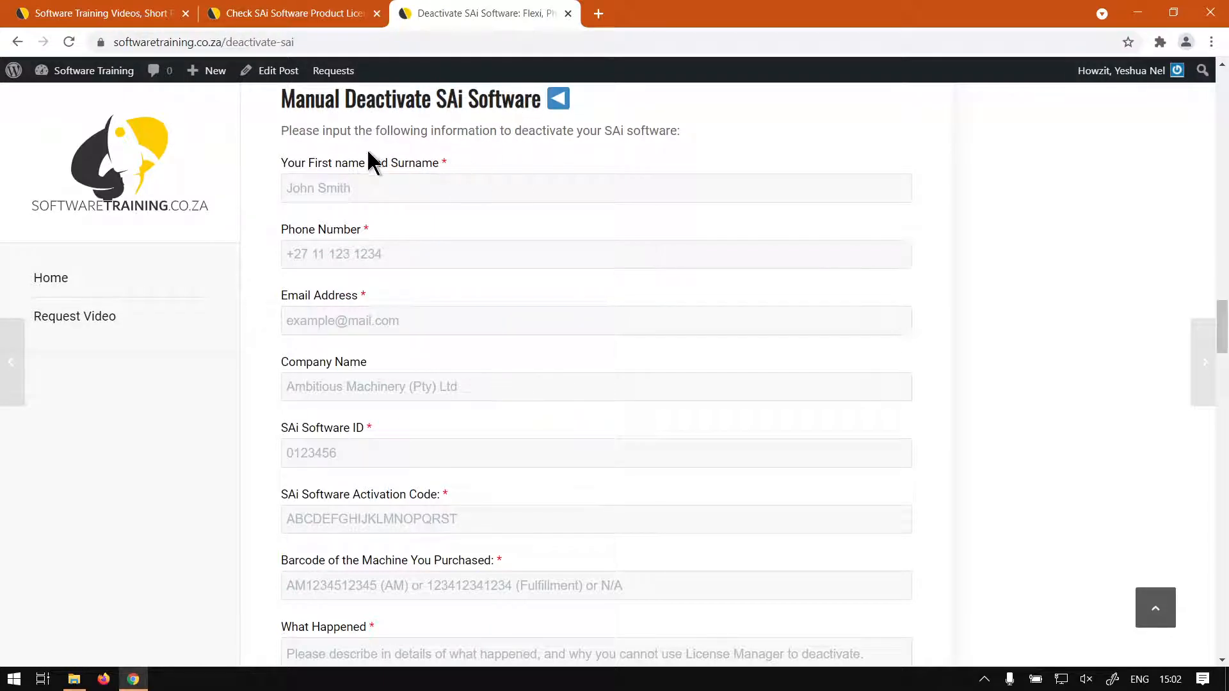
{"action": "scroll", "scroll_direction": "down", "scroll_amount": 3}
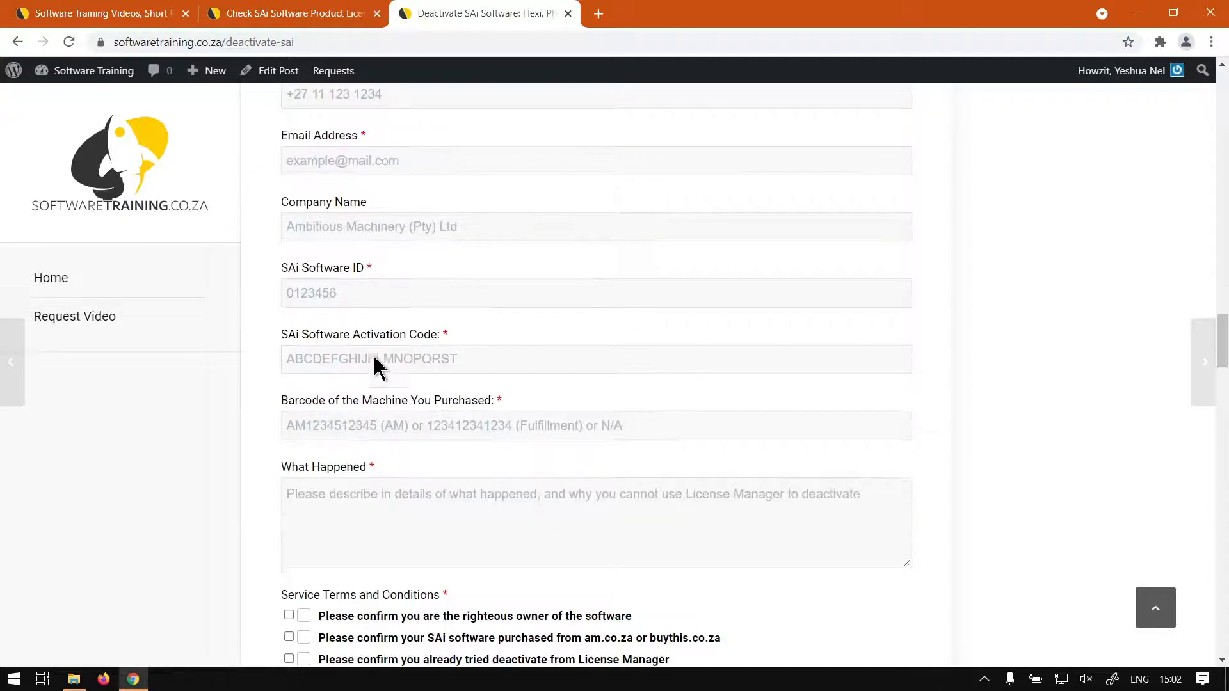
{"action": "scroll", "scroll_direction": "down", "scroll_amount": 3}
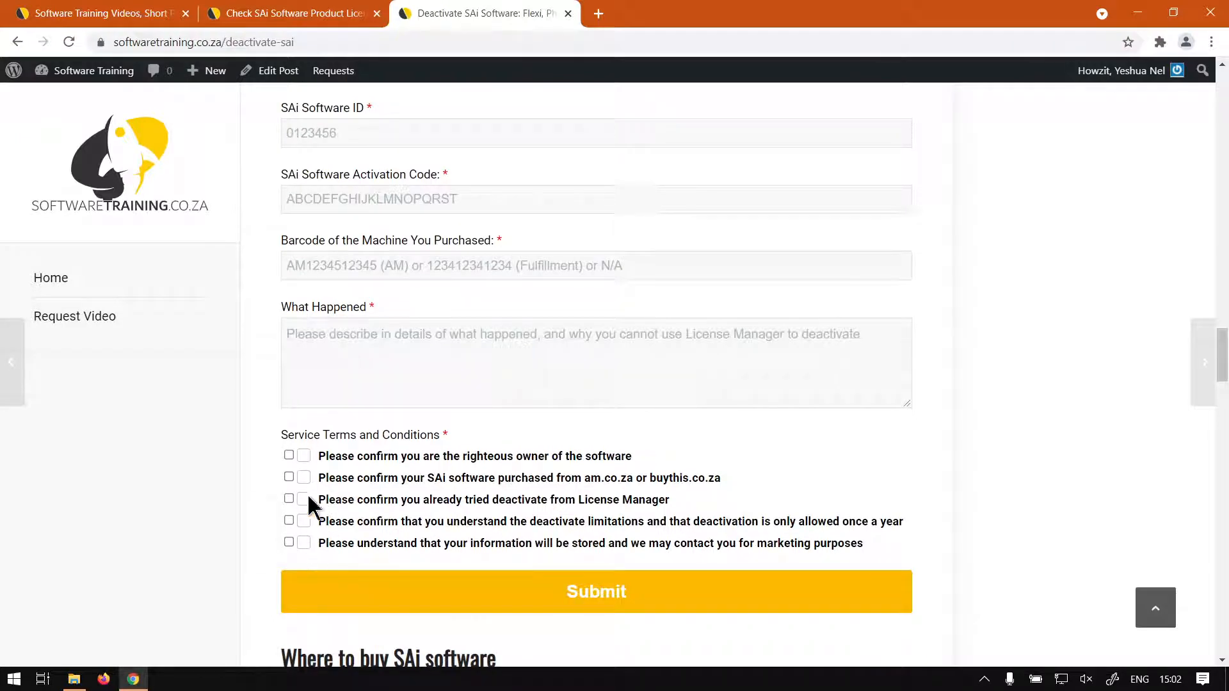
{"action": "scroll", "scroll_direction": "down", "scroll_amount": 3}
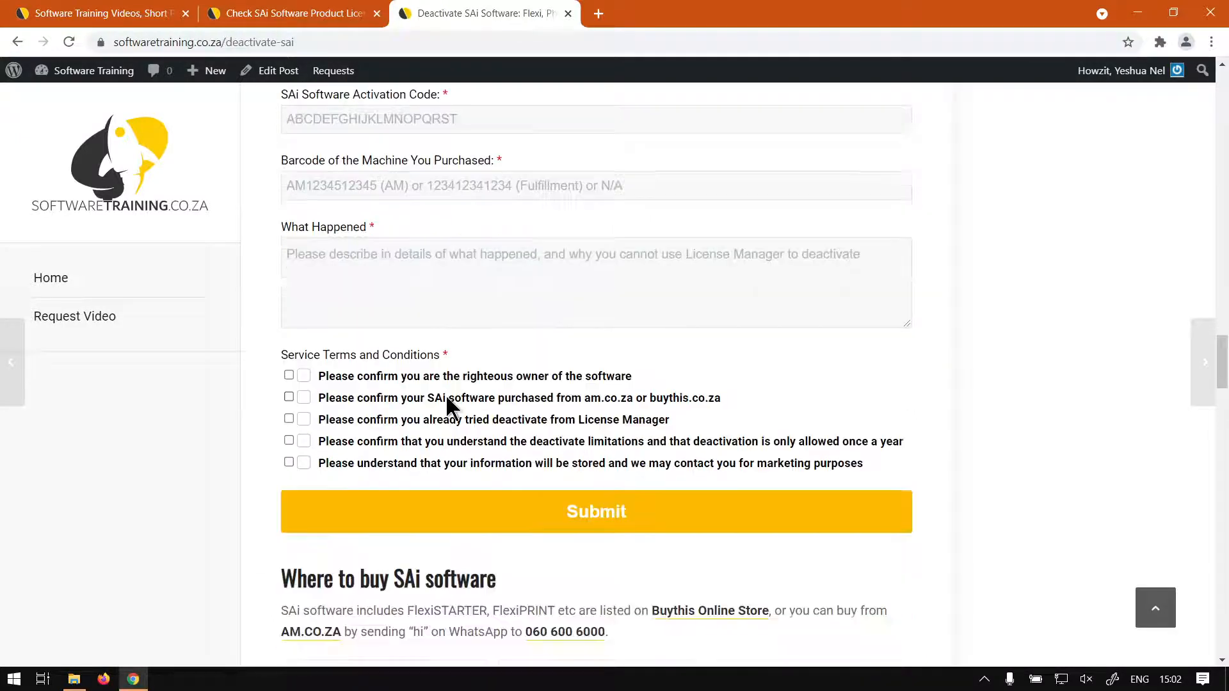
{"action": "scroll", "scroll_direction": "up", "scroll_amount": 3}
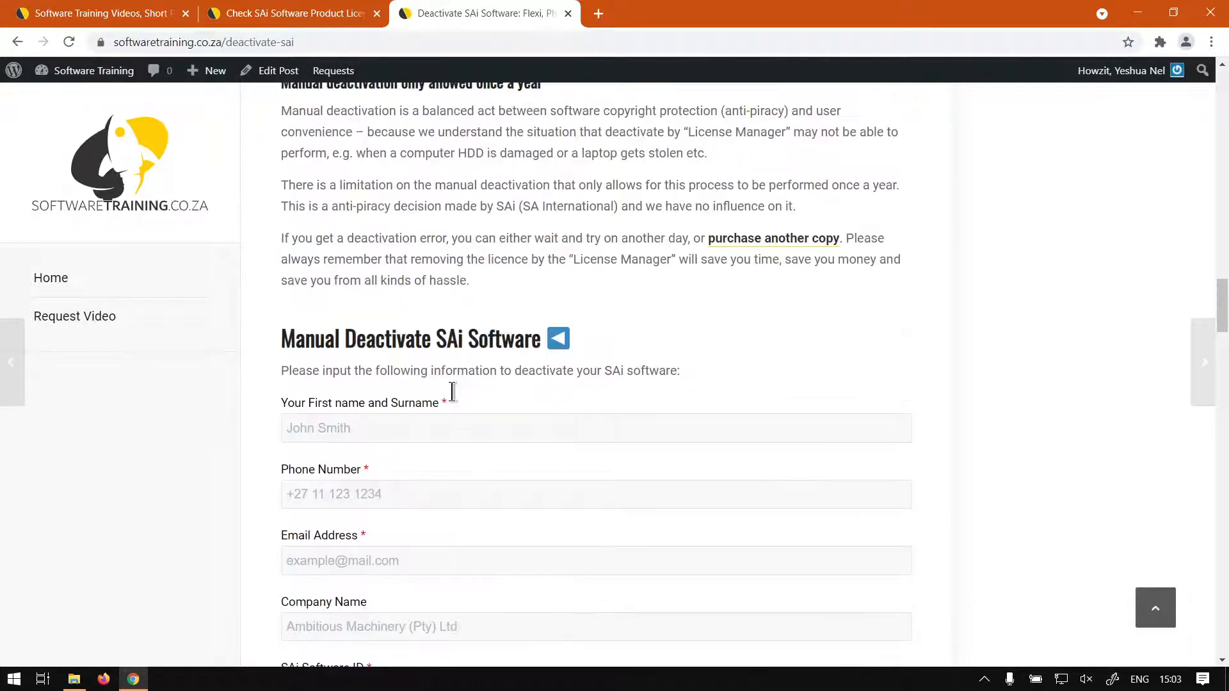
{"action": "scroll", "scroll_direction": "down", "scroll_amount": 3}
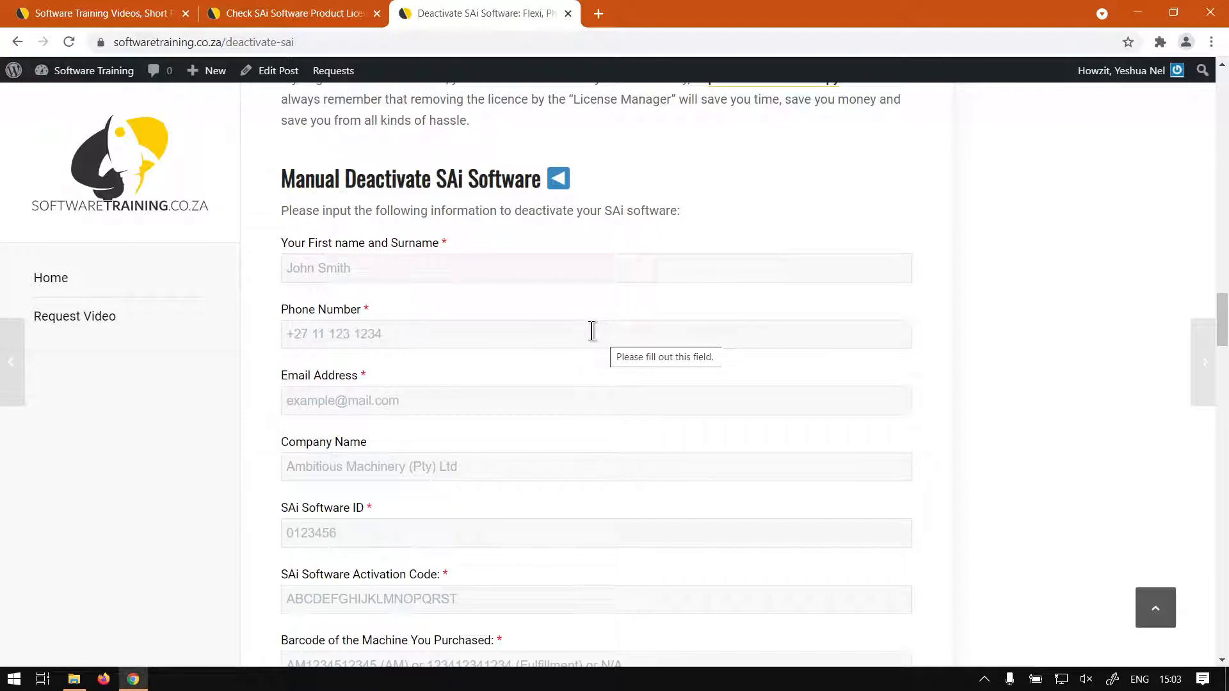
{"action": "mouse_move", "coordinate": [484, 331]}
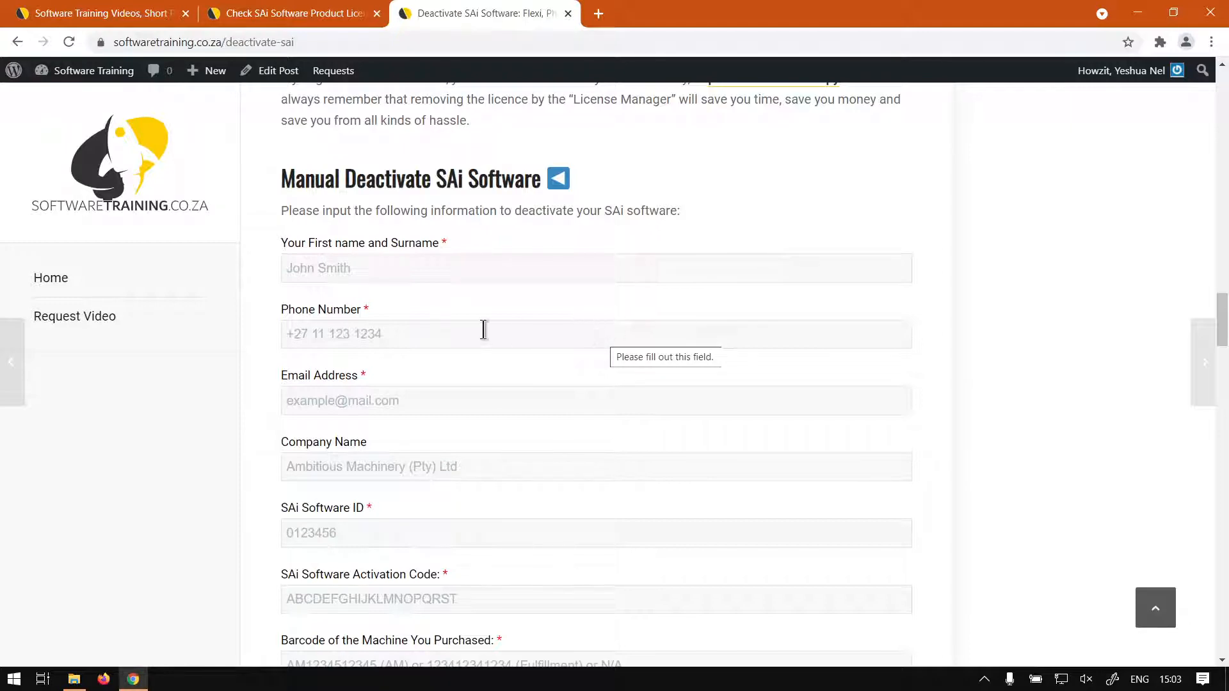
{"action": "scroll", "scroll_direction": "up", "scroll_amount": 3}
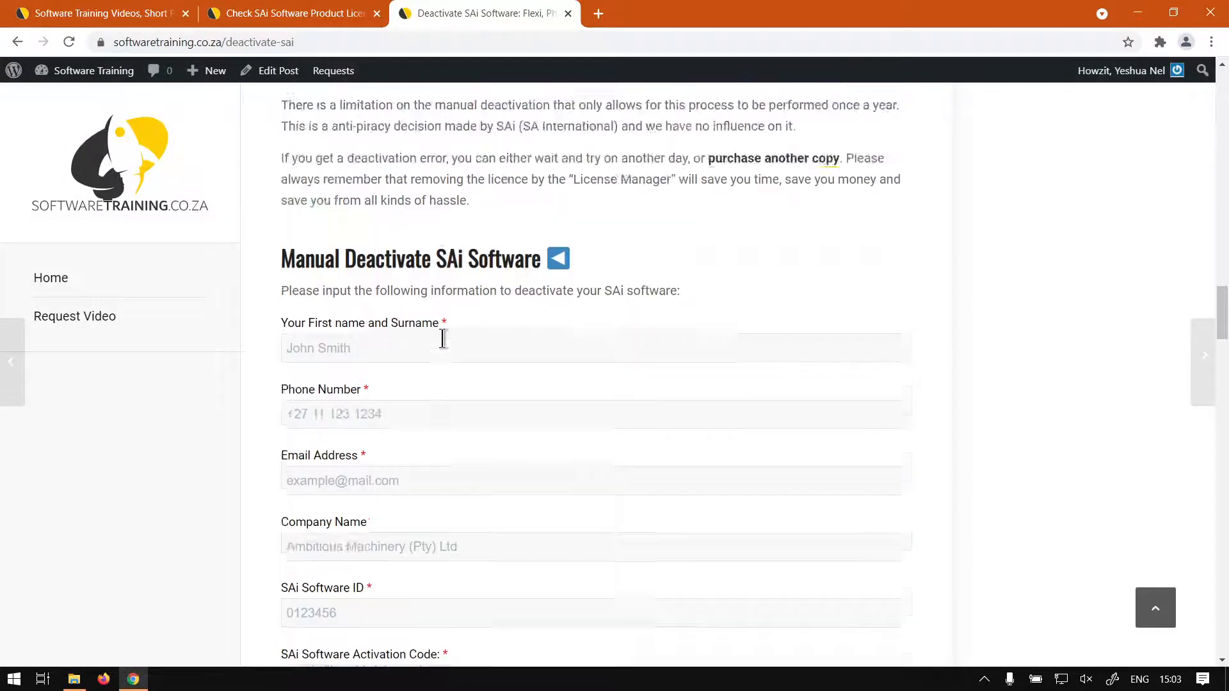
{"action": "left_click", "coordinate": [93, 13]}
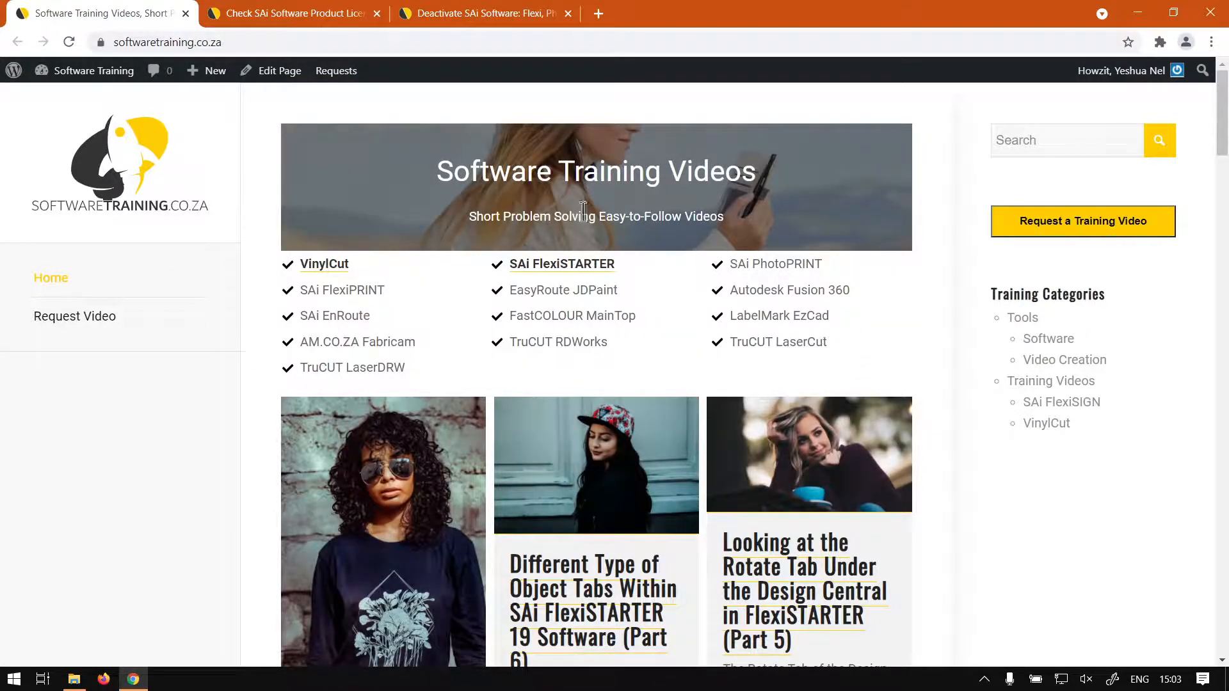
{"action": "mouse_move", "coordinate": [878, 266]}
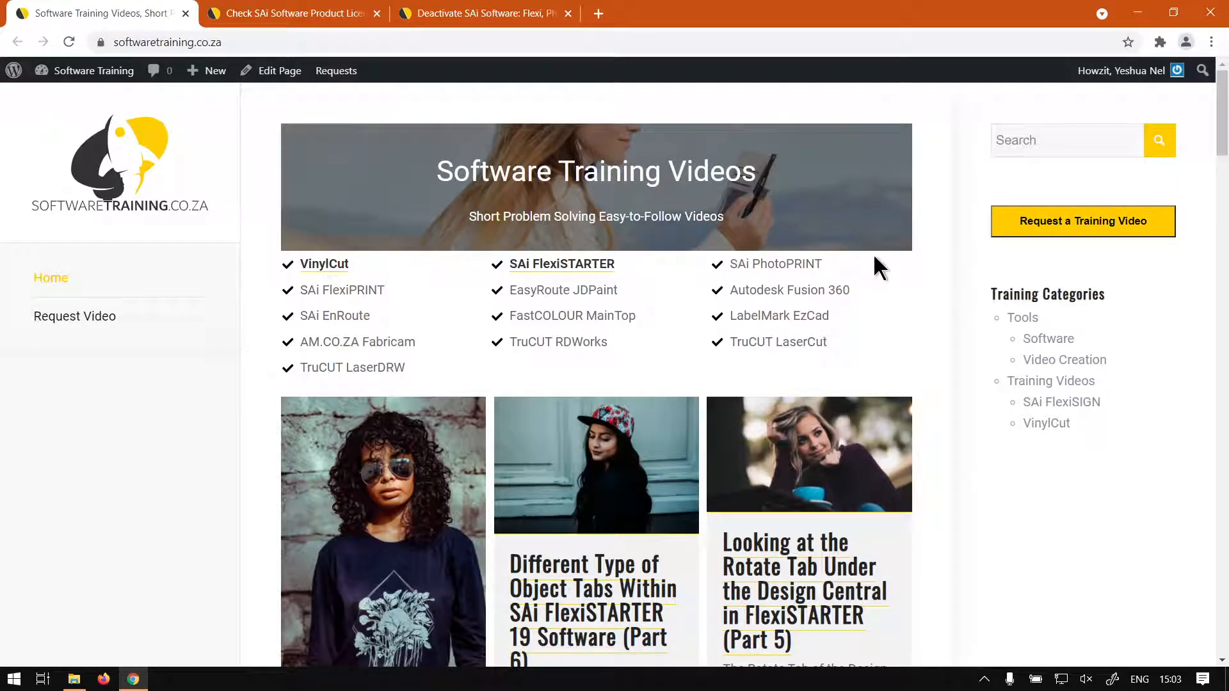
{"action": "mouse_move", "coordinate": [1049, 236]}
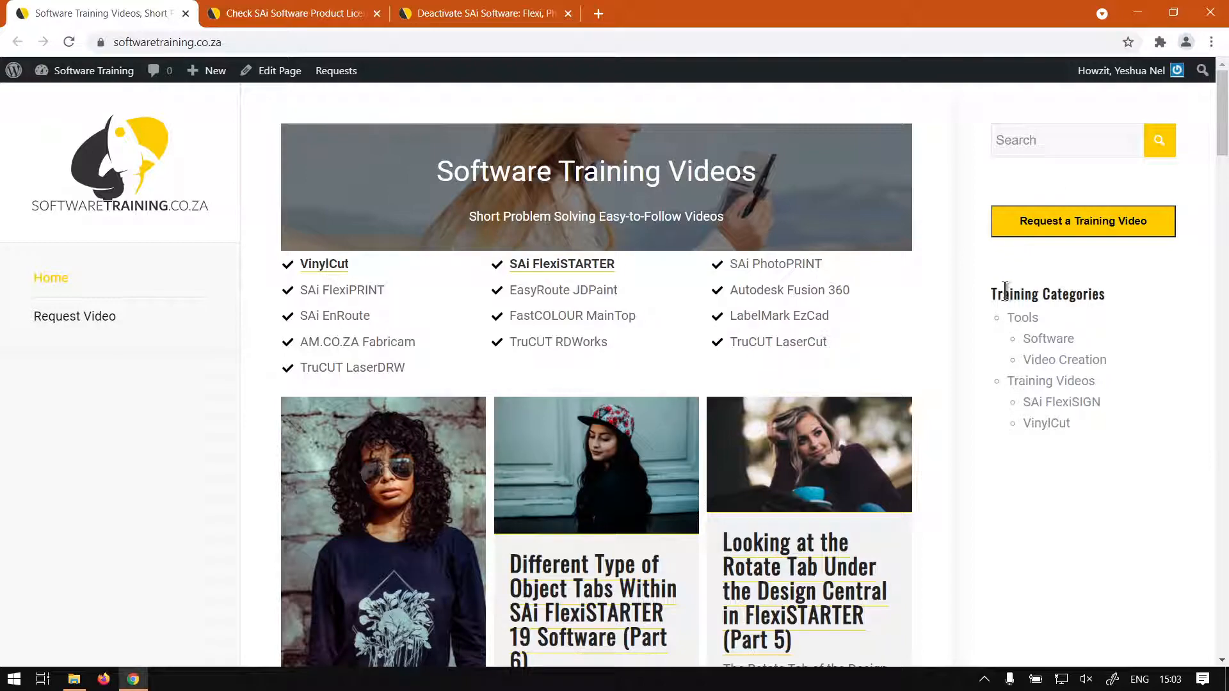
{"action": "mouse_move", "coordinate": [972, 246]}
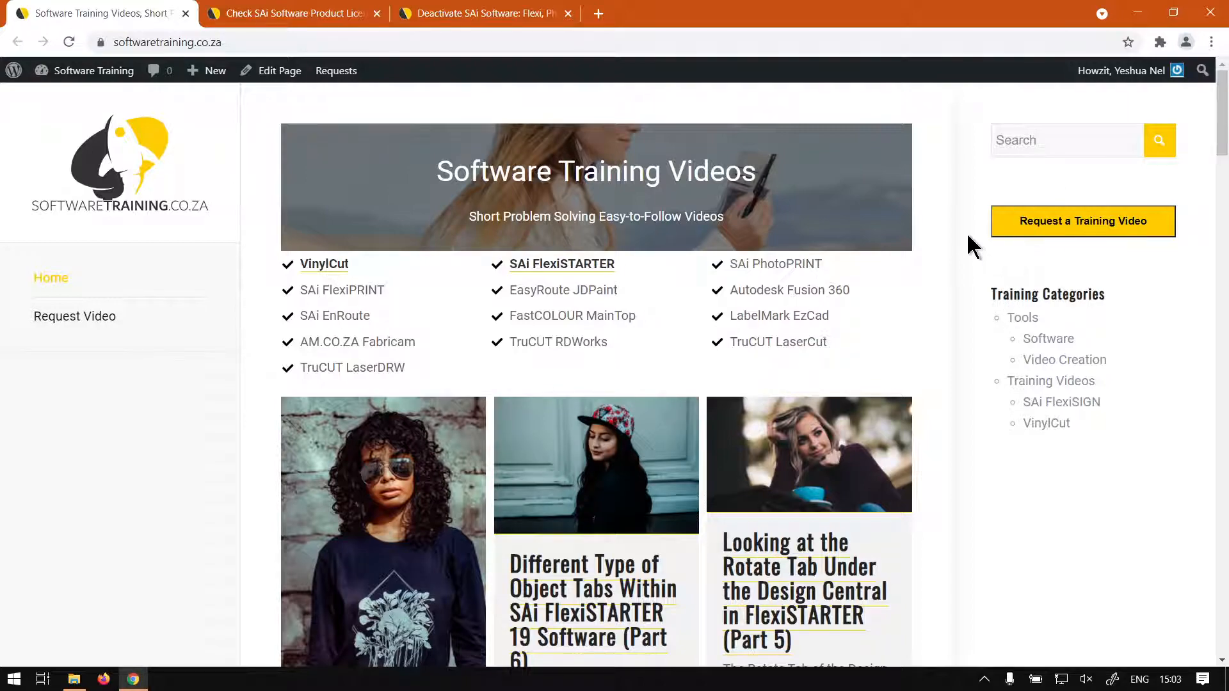
{"action": "mouse_move", "coordinate": [1097, 270]}
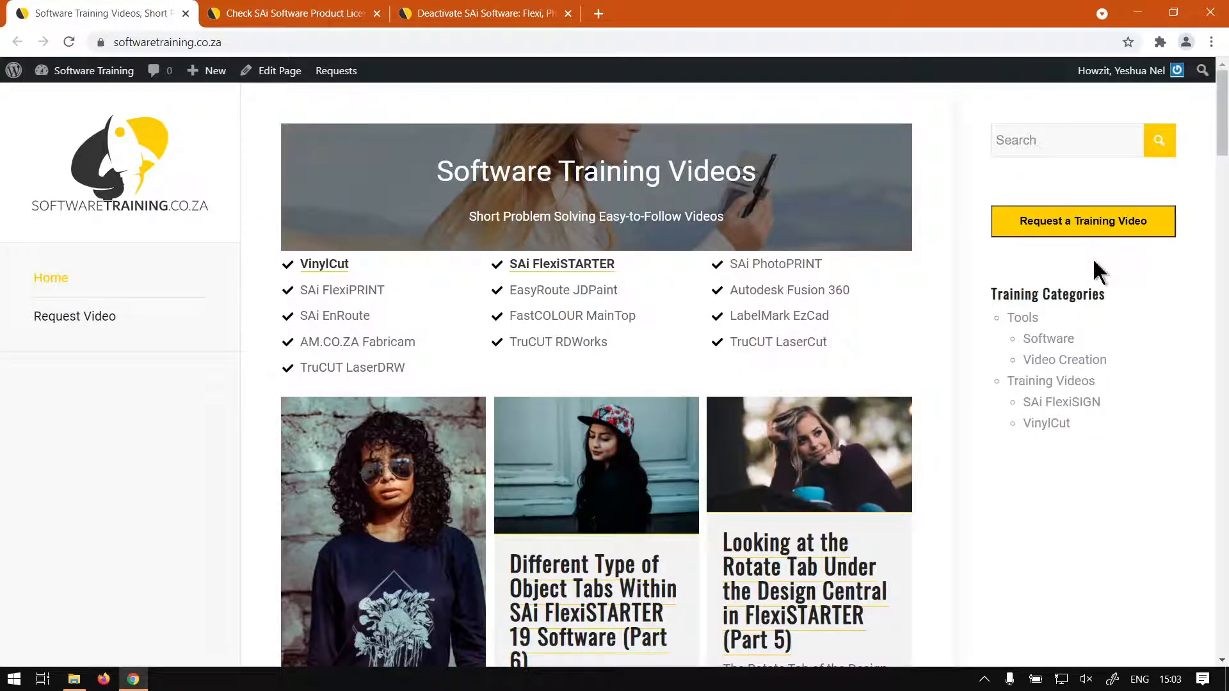